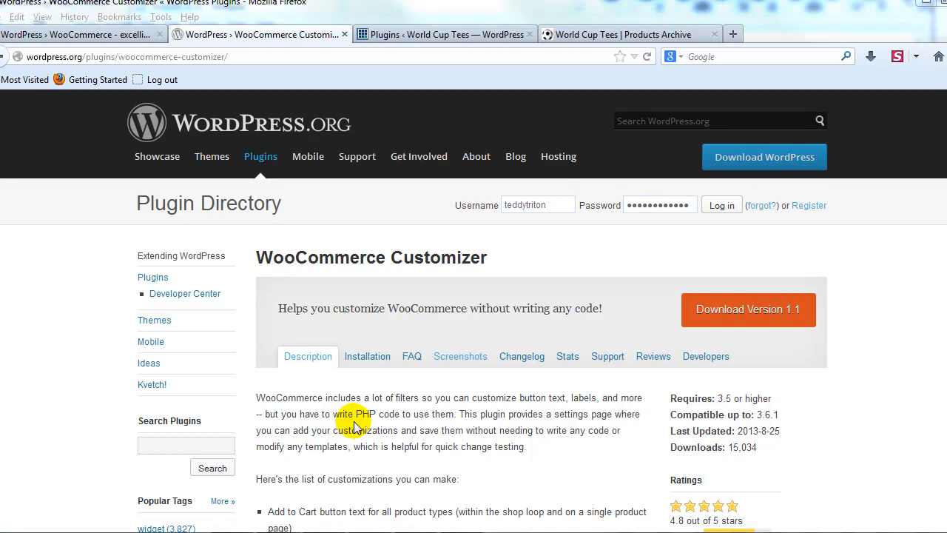
pyautogui.moveTo(312, 288)
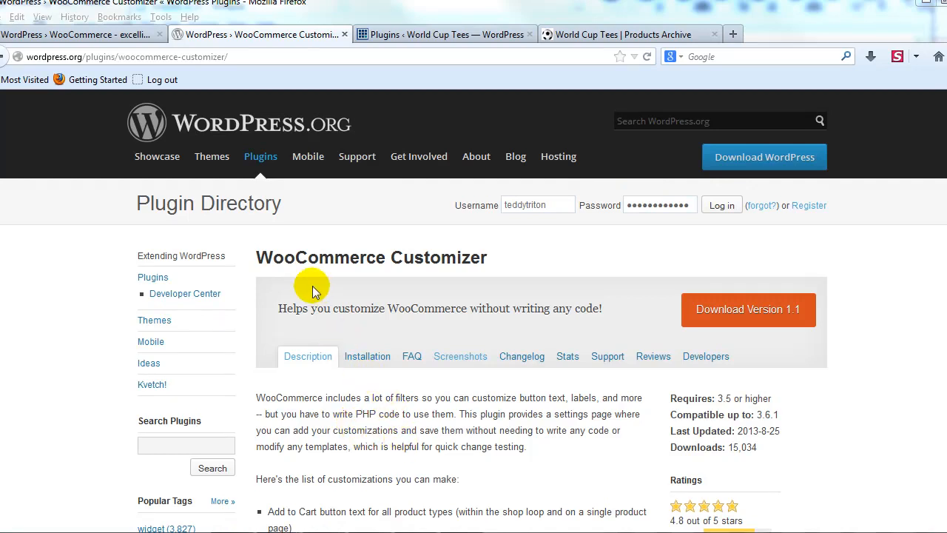
pyautogui.moveTo(362, 411)
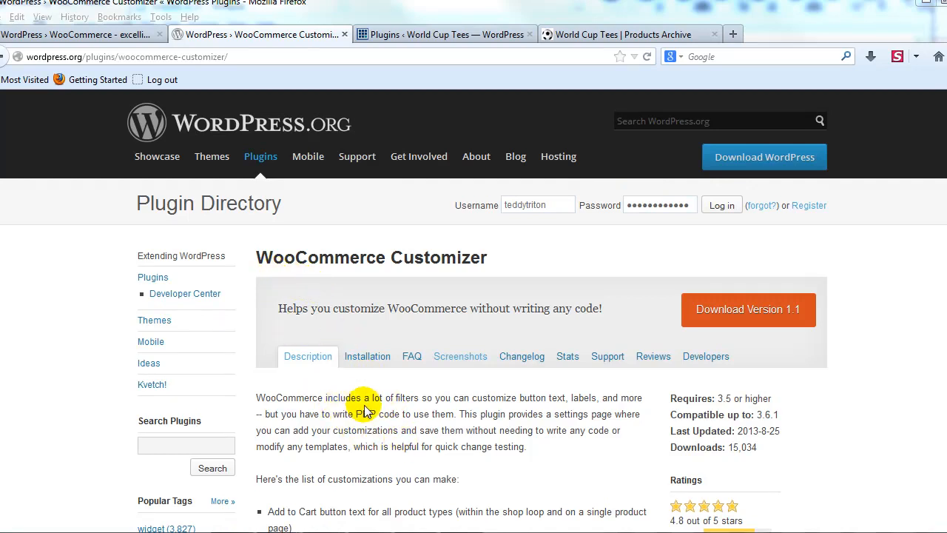
pyautogui.moveTo(269, 265)
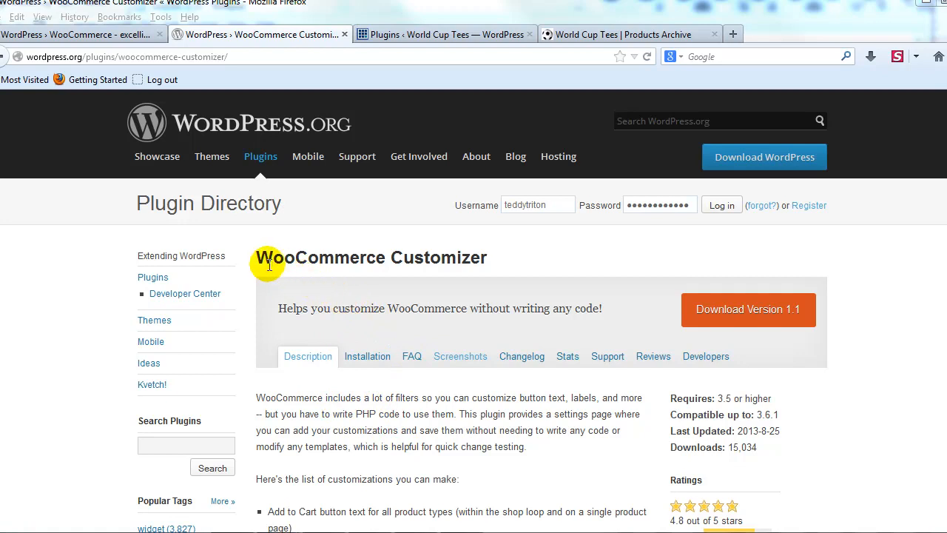
pyautogui.moveTo(479, 278)
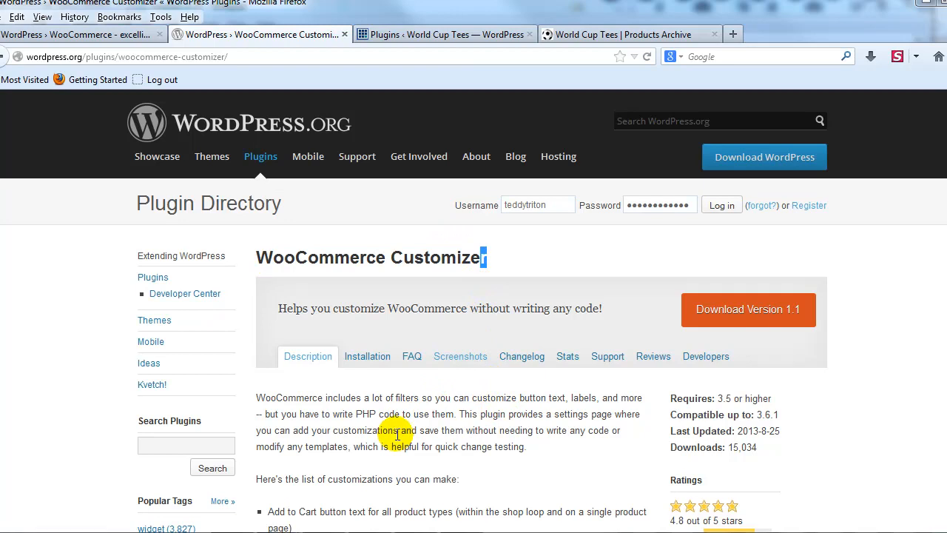
pyautogui.moveTo(396, 425)
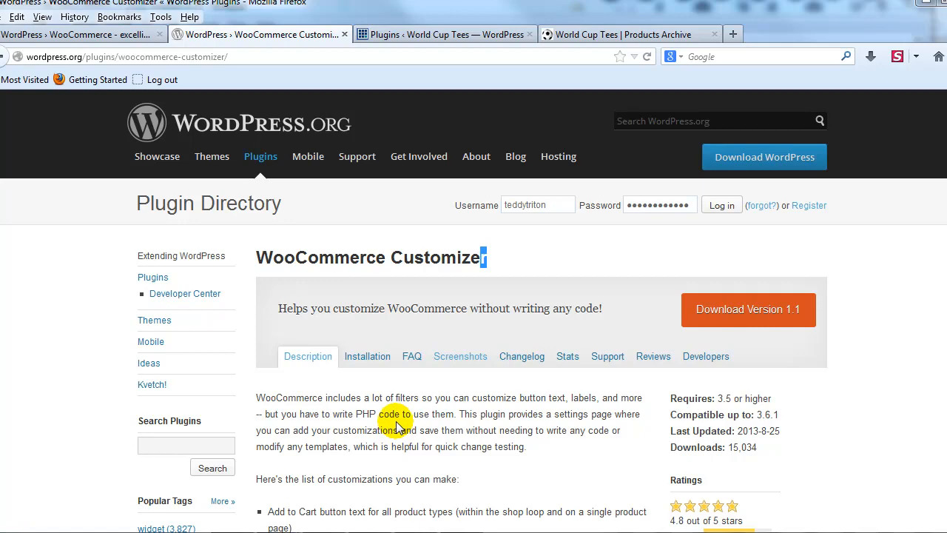
pyautogui.moveTo(577, 446)
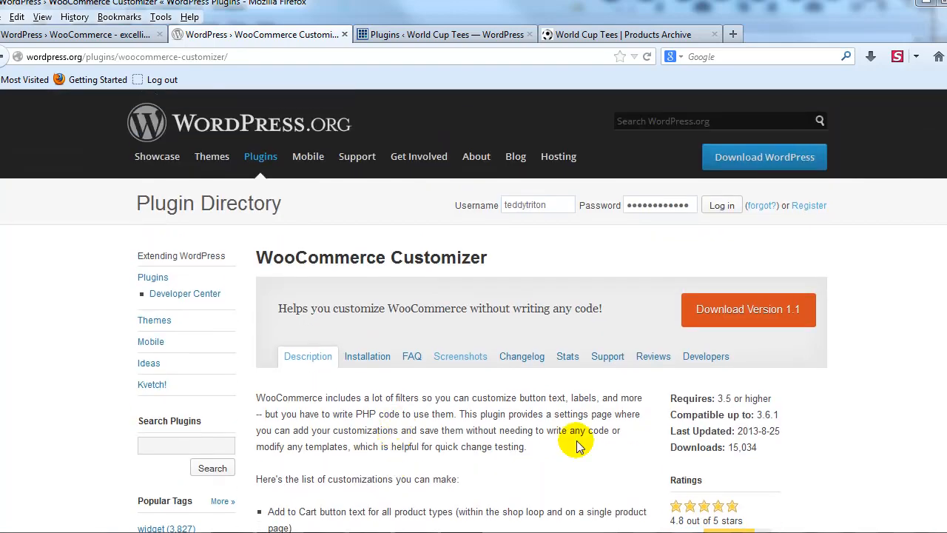
pyautogui.moveTo(416, 428)
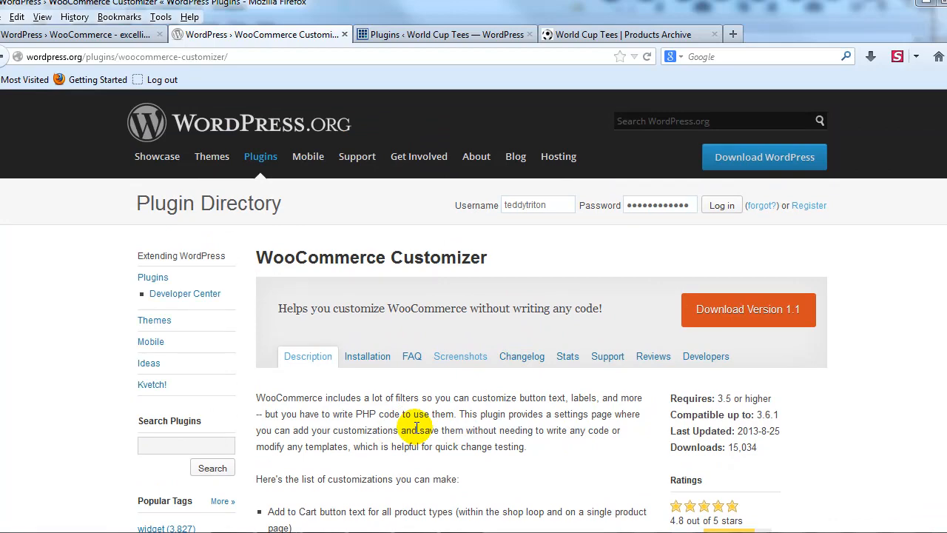
pyautogui.moveTo(657, 22)
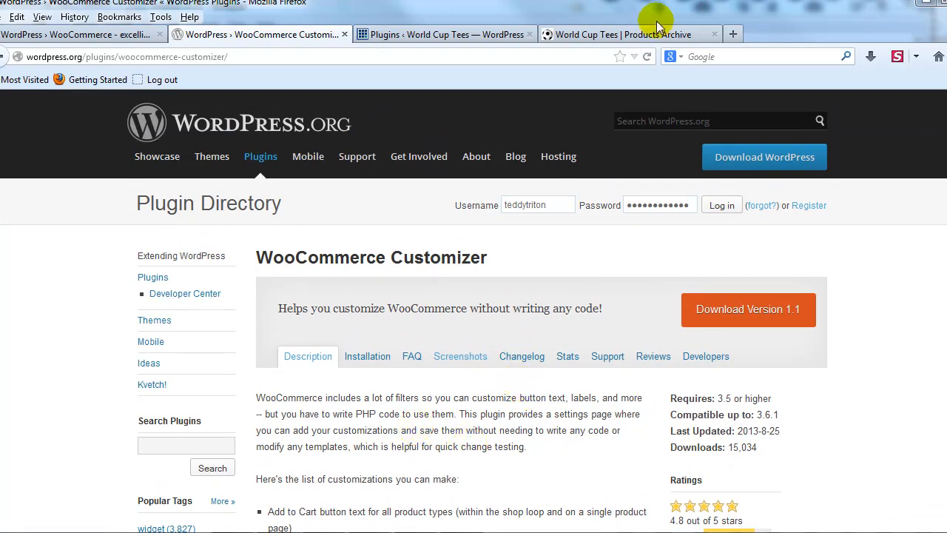
# Step: Check the World Cup Tees shop, then start configuring the WooCommerce Customizer plugin from the Plugins list
pyautogui.click(622, 34)
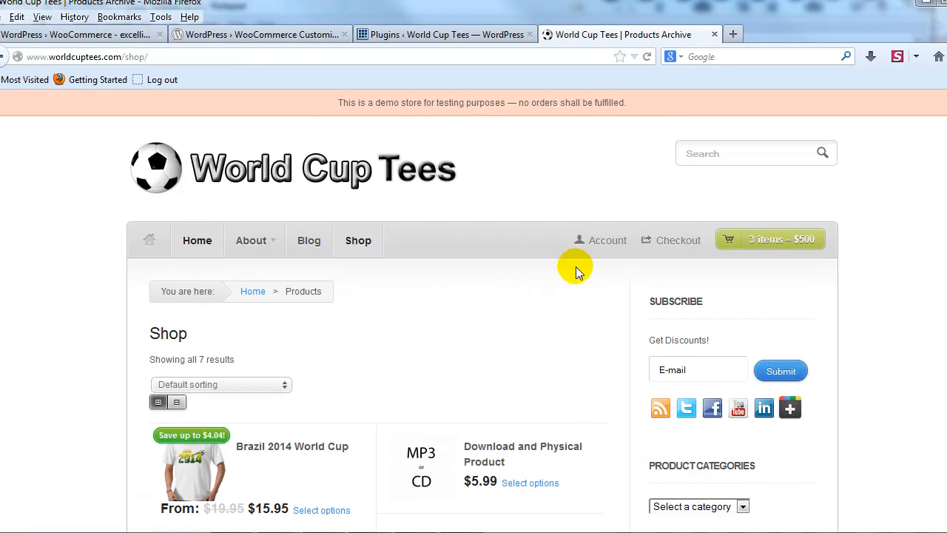
pyautogui.moveTo(437, 35)
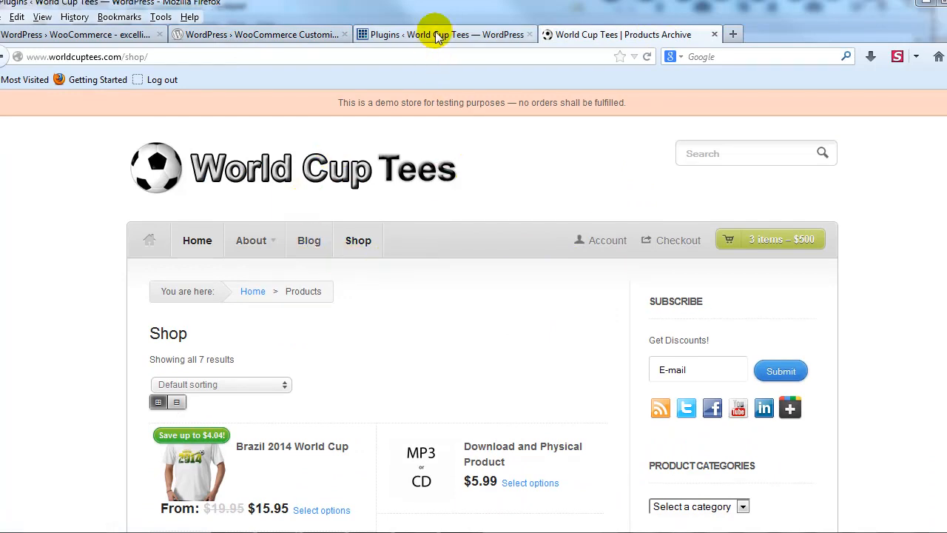
pyautogui.click(441, 34)
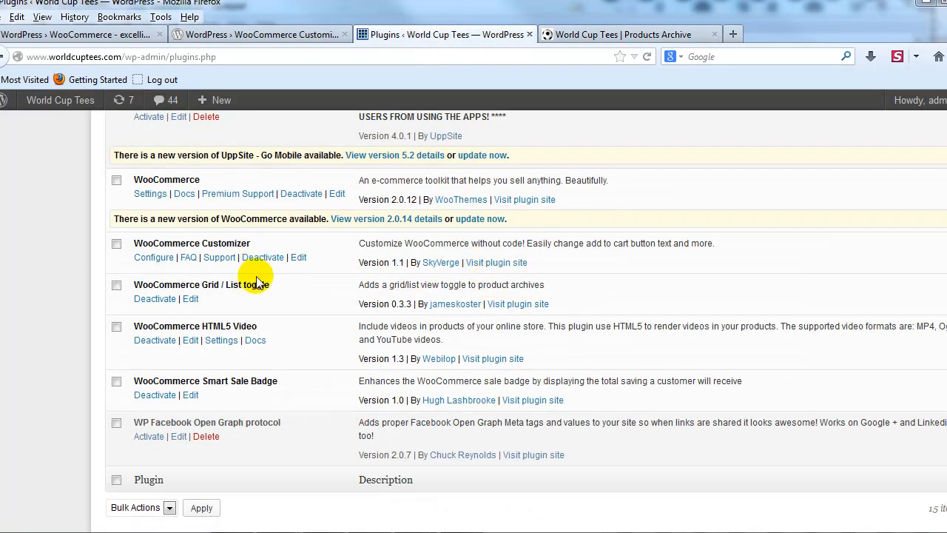
pyautogui.moveTo(198, 245)
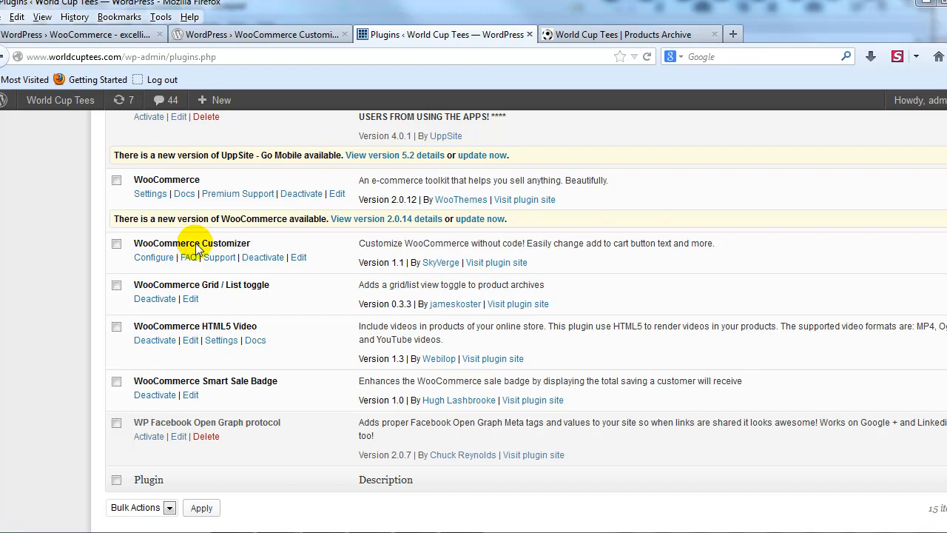
pyautogui.moveTo(225, 250)
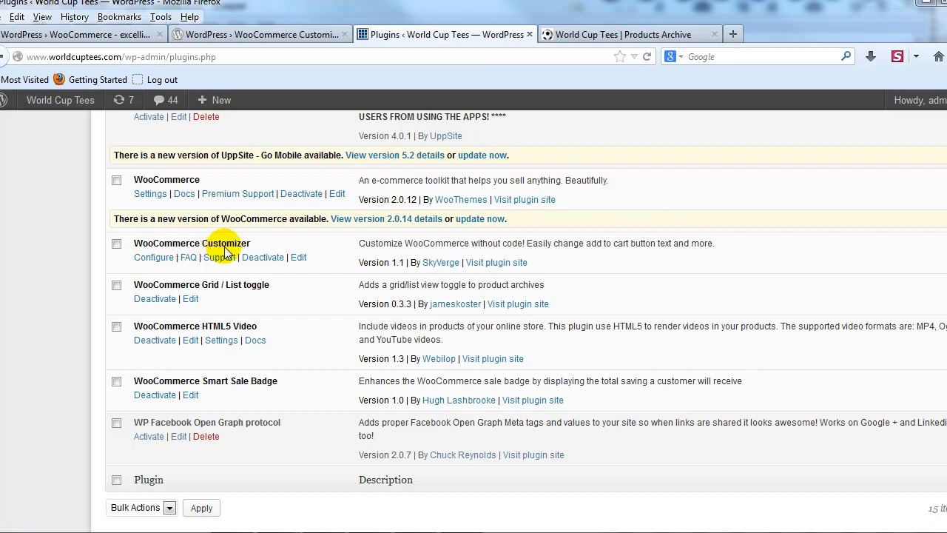
pyautogui.moveTo(154, 257)
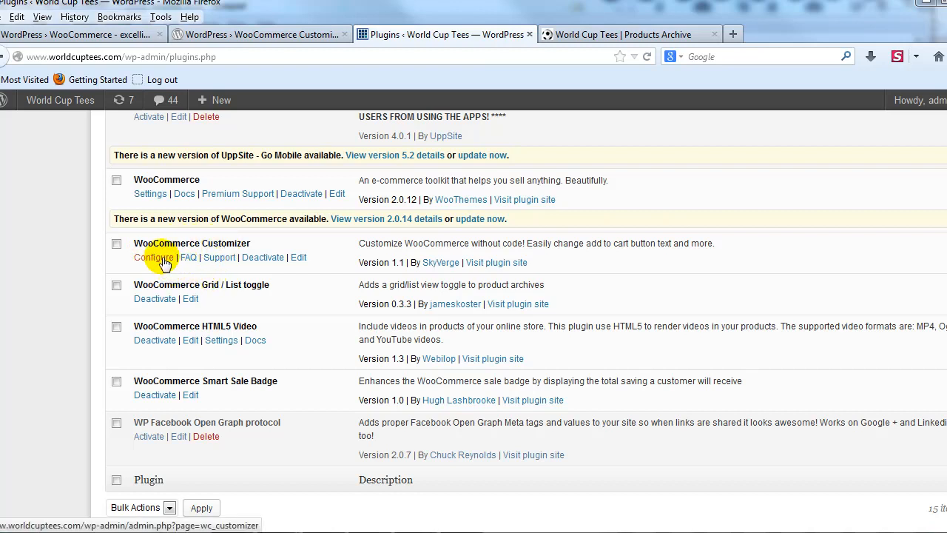
pyautogui.click(154, 257)
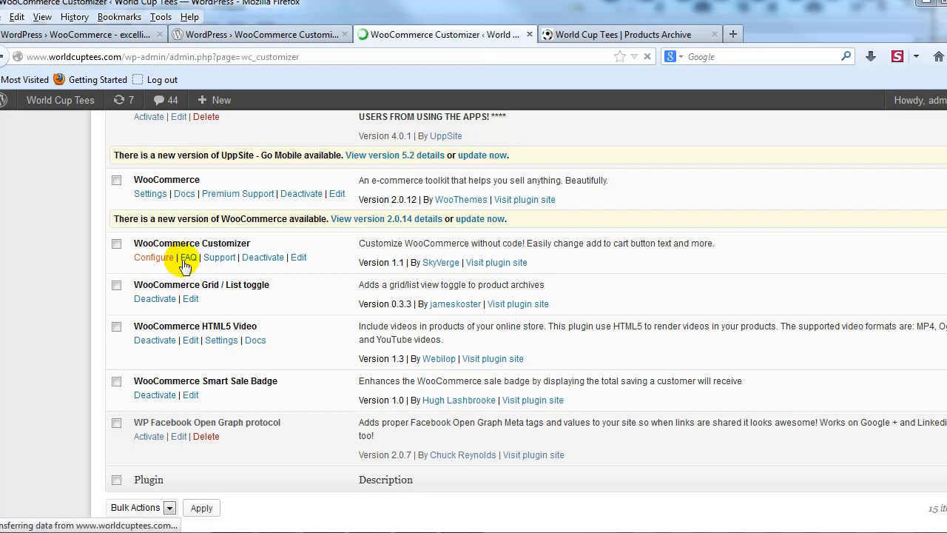
# Step: Review the Shop Loop settings and compare them with the storefront shop page listing all 7 products
pyautogui.click(154, 257)
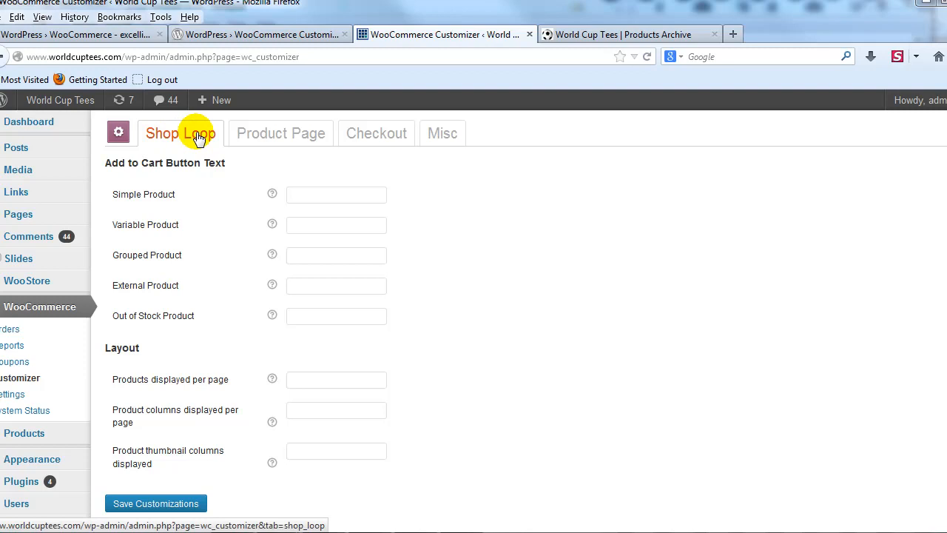
pyautogui.moveTo(116, 172)
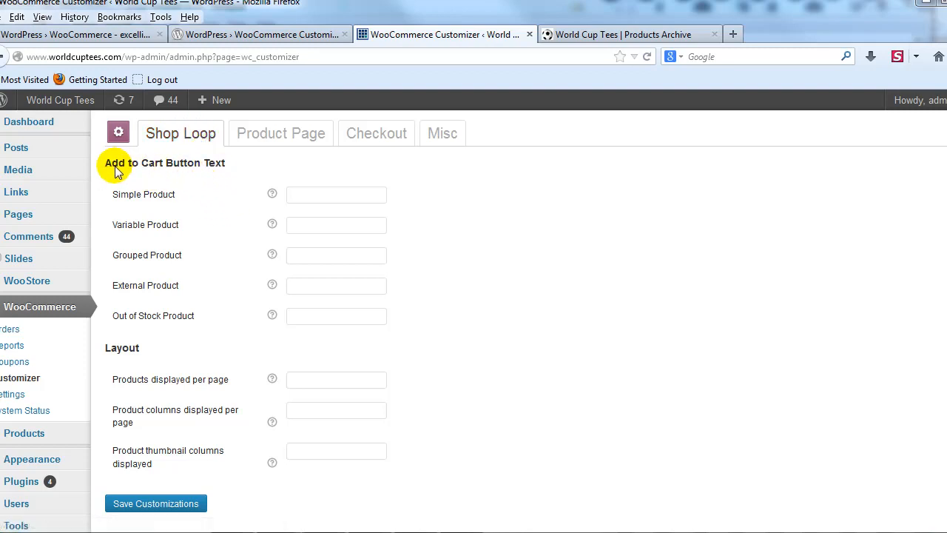
pyautogui.moveTo(148, 169)
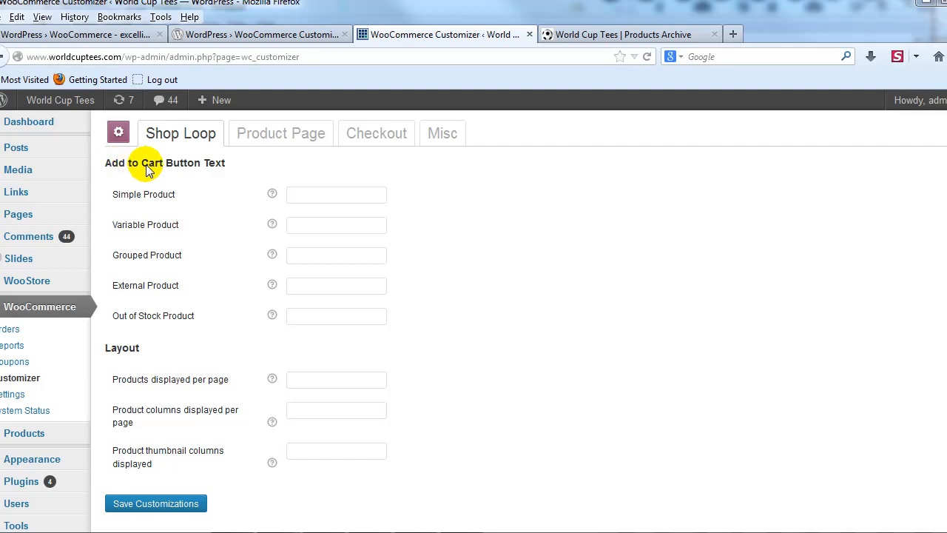
pyautogui.click(625, 34)
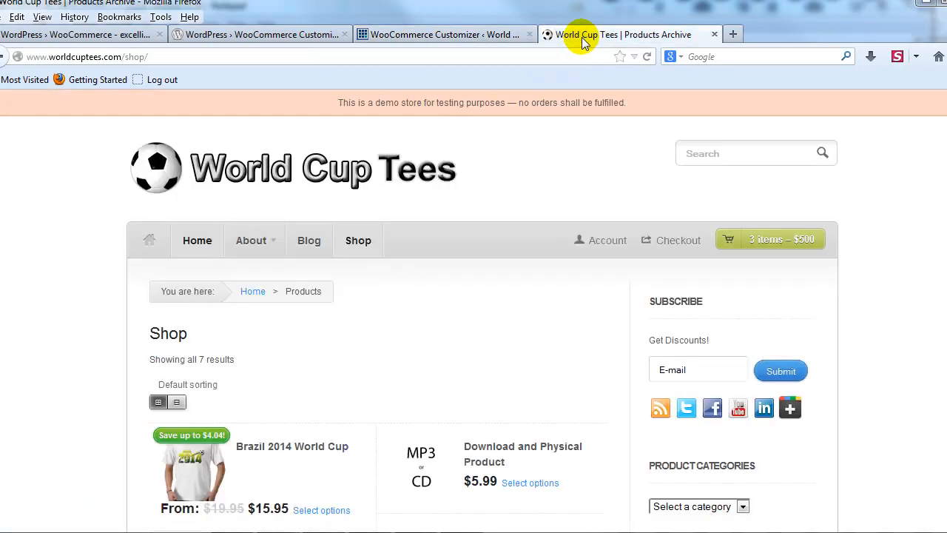
pyautogui.scroll(-3)
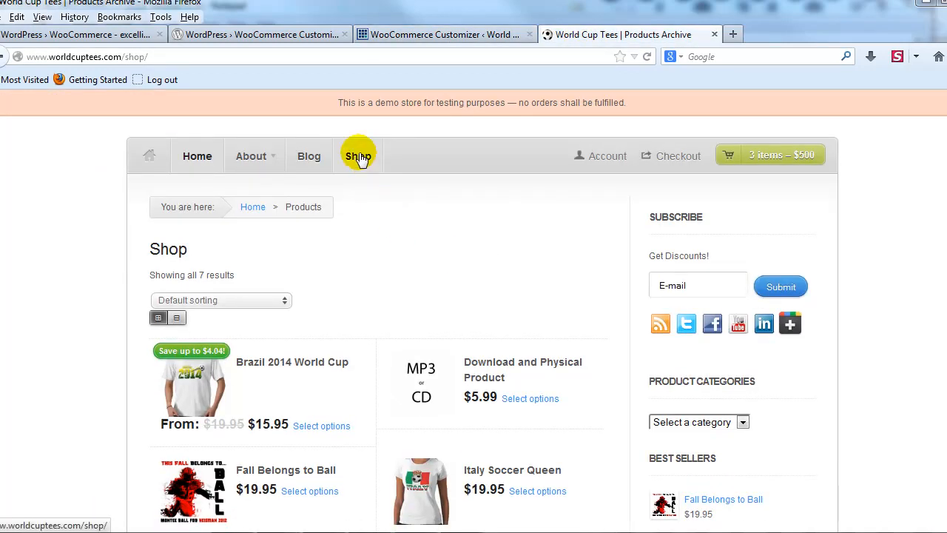
pyautogui.scroll(-3)
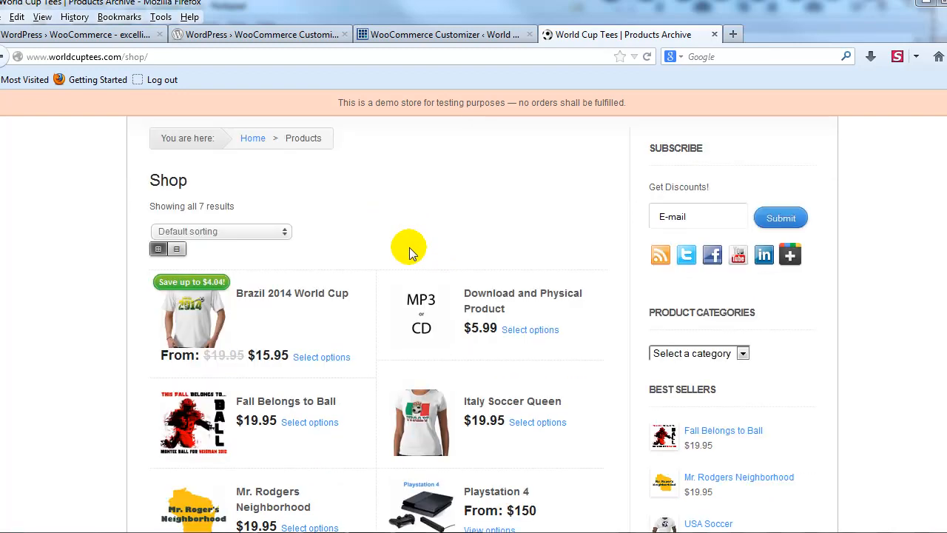
pyautogui.scroll(-3)
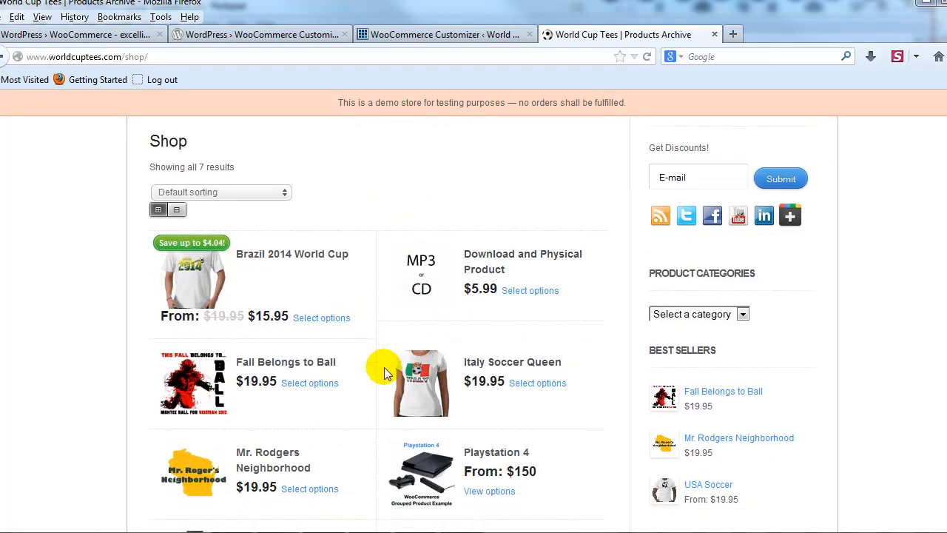
pyautogui.scroll(-3)
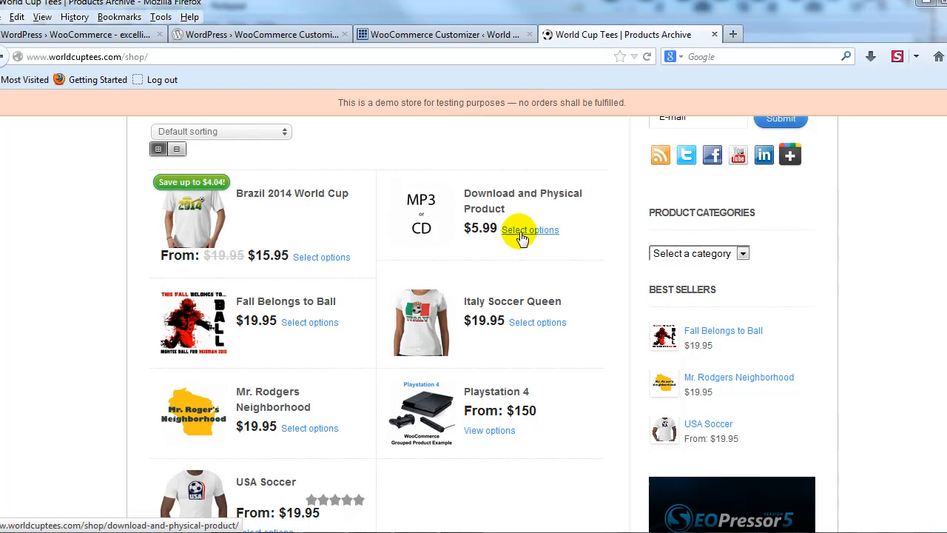
pyautogui.moveTo(504, 282)
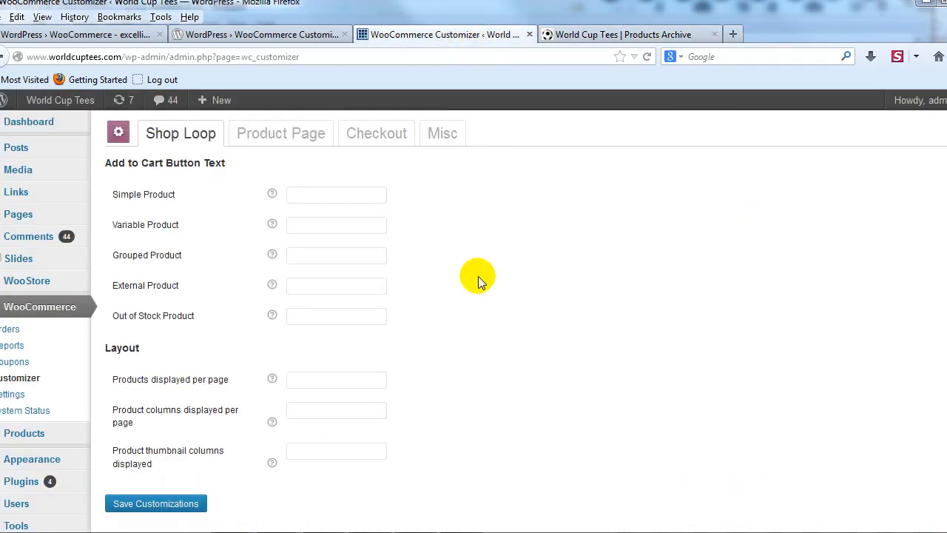
pyautogui.moveTo(296, 225)
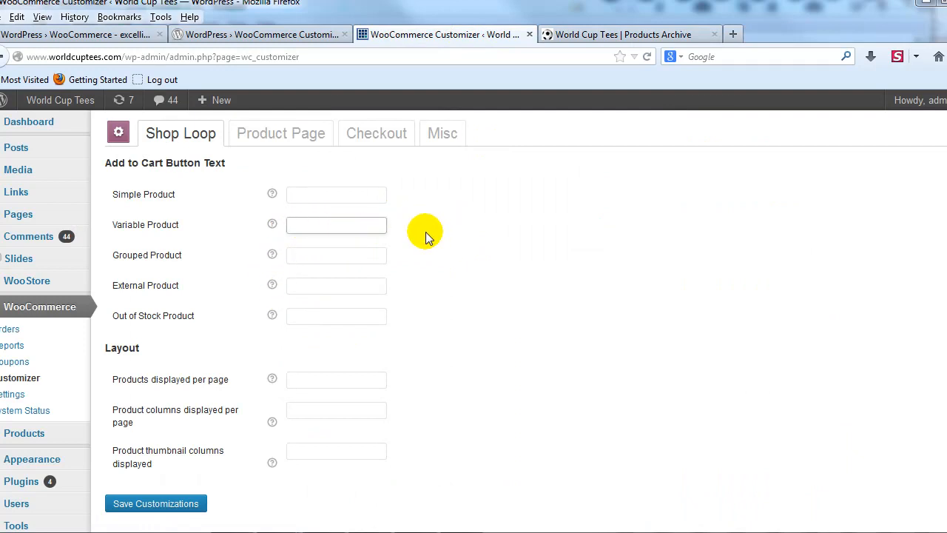
# Step: Save 'Add to My Cart' as the variable product button text and verify it on the shop listings
pyautogui.click(336, 225)
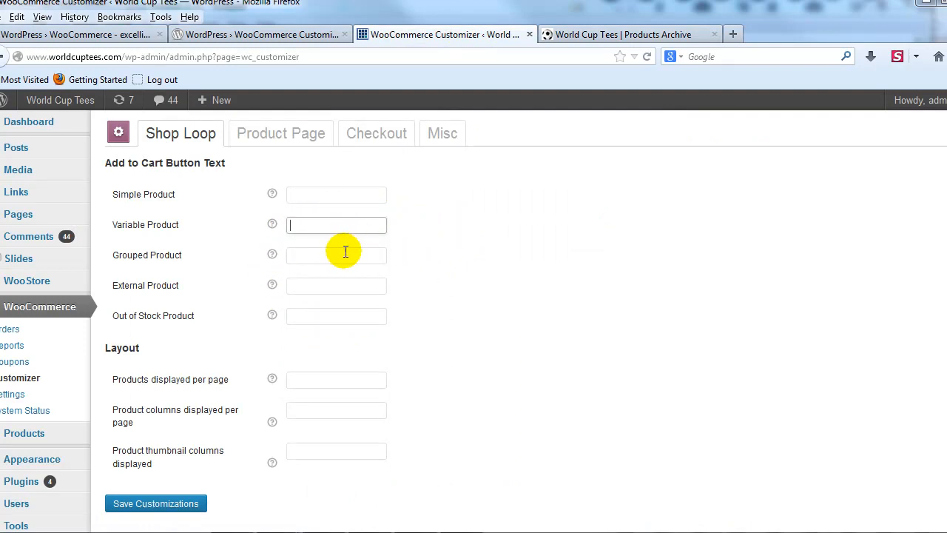
pyautogui.click(336, 225)
pyautogui.write('Add to My Cart')
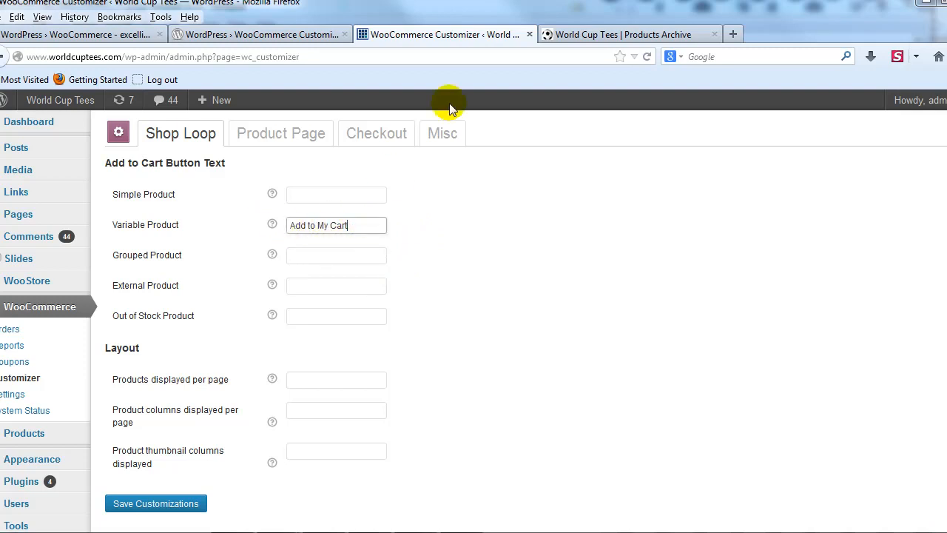
pyautogui.click(625, 34)
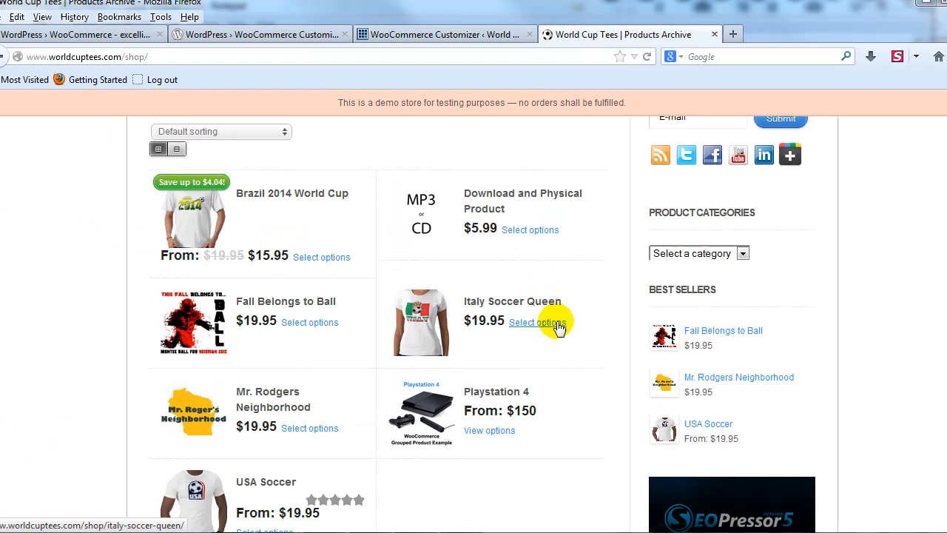
pyautogui.click(444, 35)
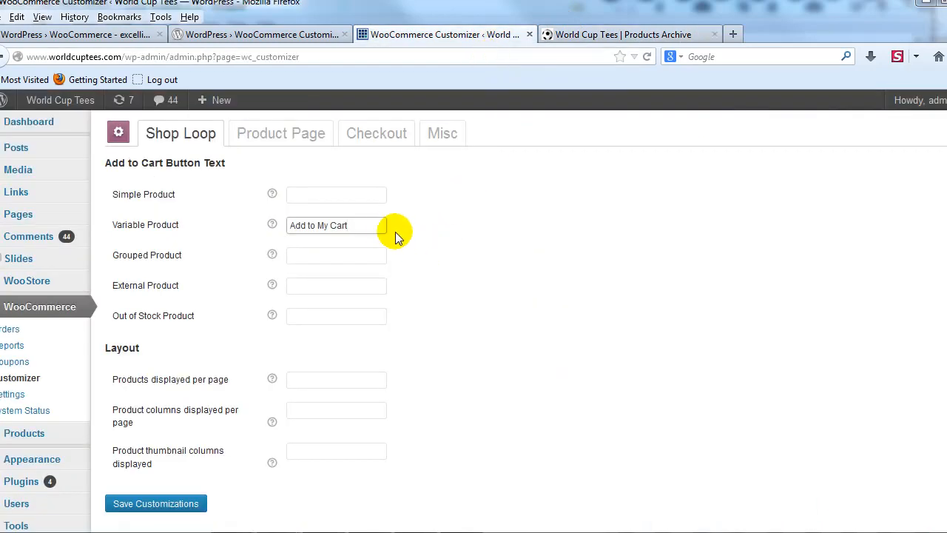
pyautogui.click(156, 503)
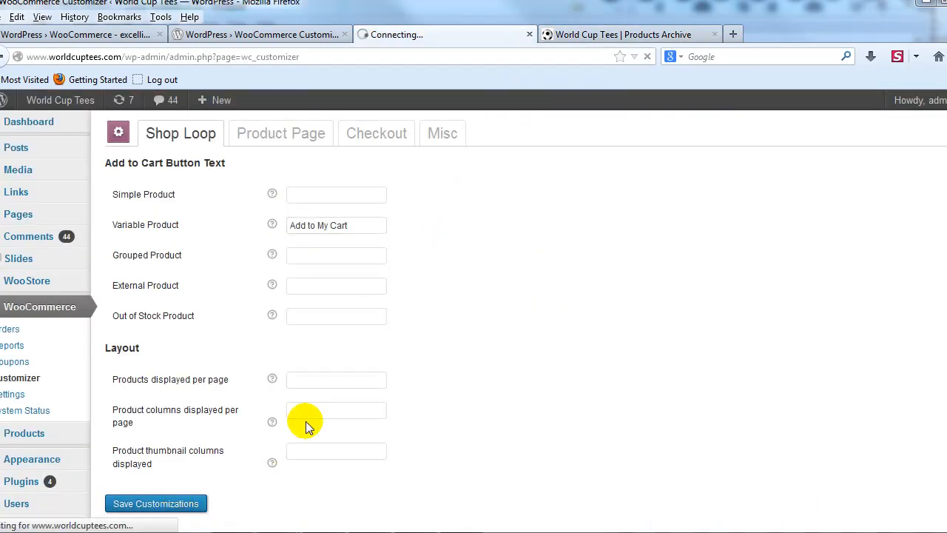
pyautogui.click(156, 503)
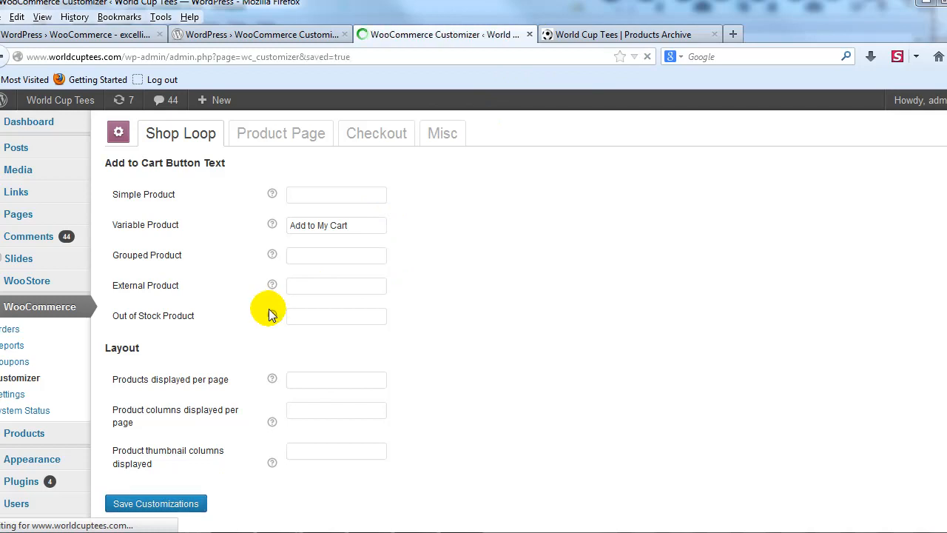
pyautogui.click(625, 34)
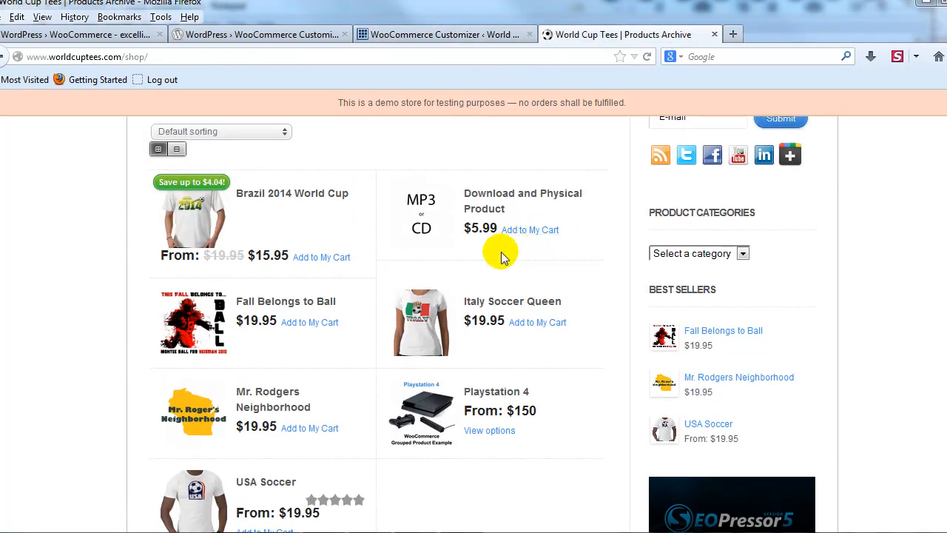
pyautogui.moveTo(481, 18)
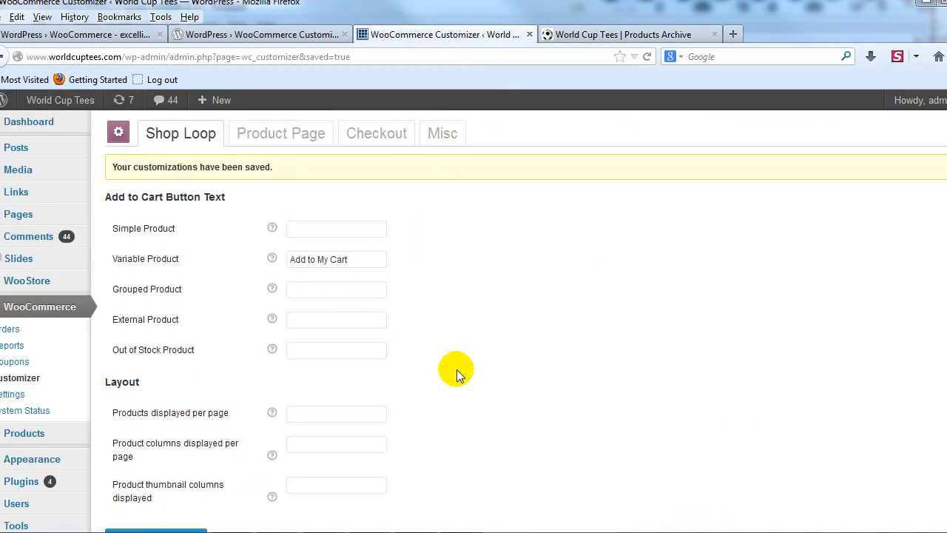
pyautogui.moveTo(150, 284)
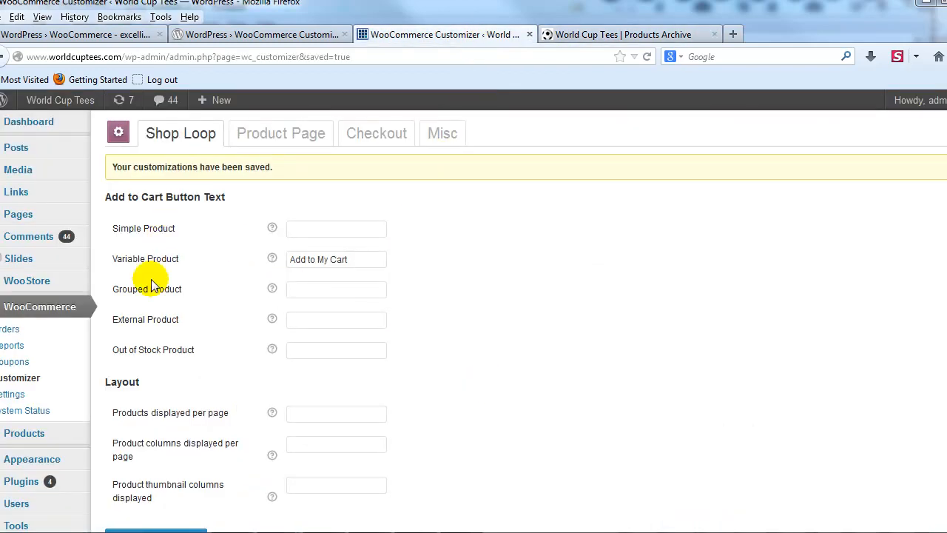
pyautogui.moveTo(198, 296)
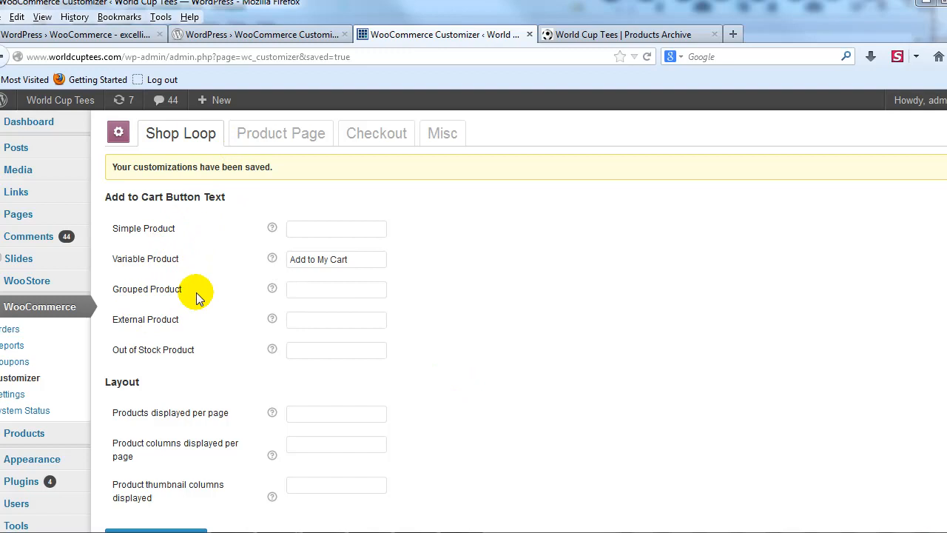
# Step: Set Products displayed per page to 4 in the Layout settings and save the customizations
pyautogui.scroll(-3)
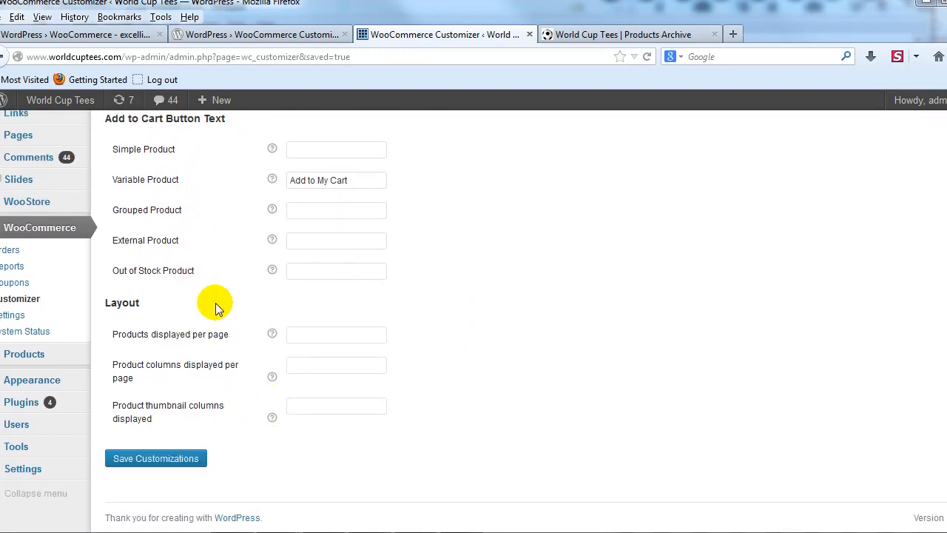
pyautogui.moveTo(193, 349)
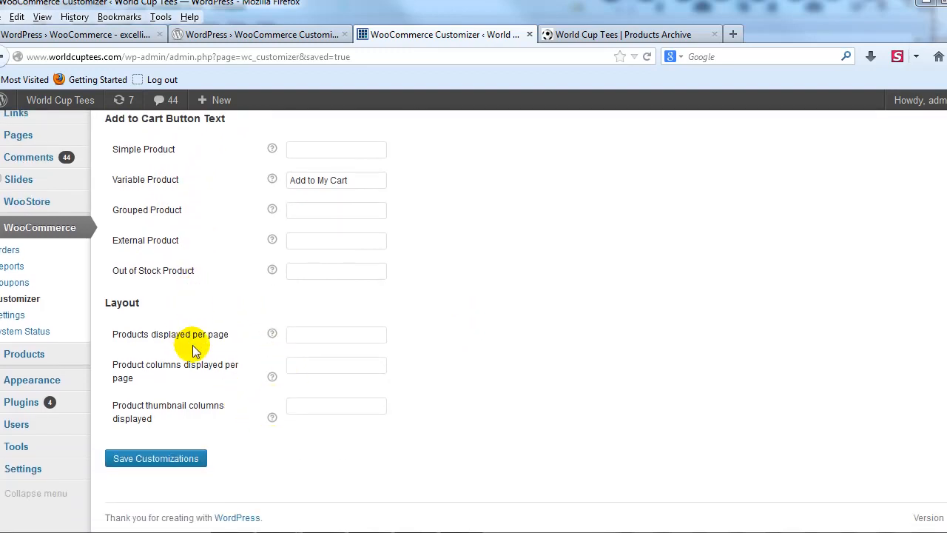
pyautogui.moveTo(249, 355)
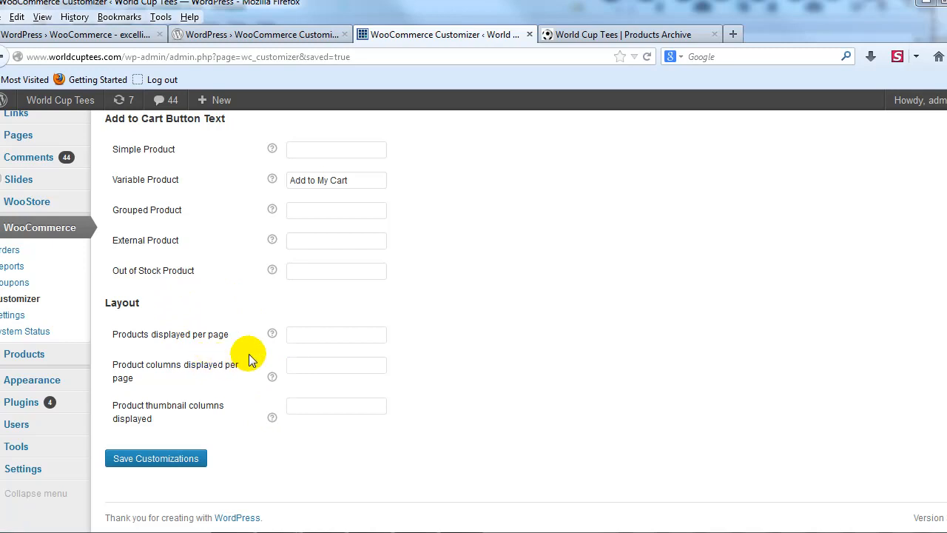
pyautogui.moveTo(136, 339)
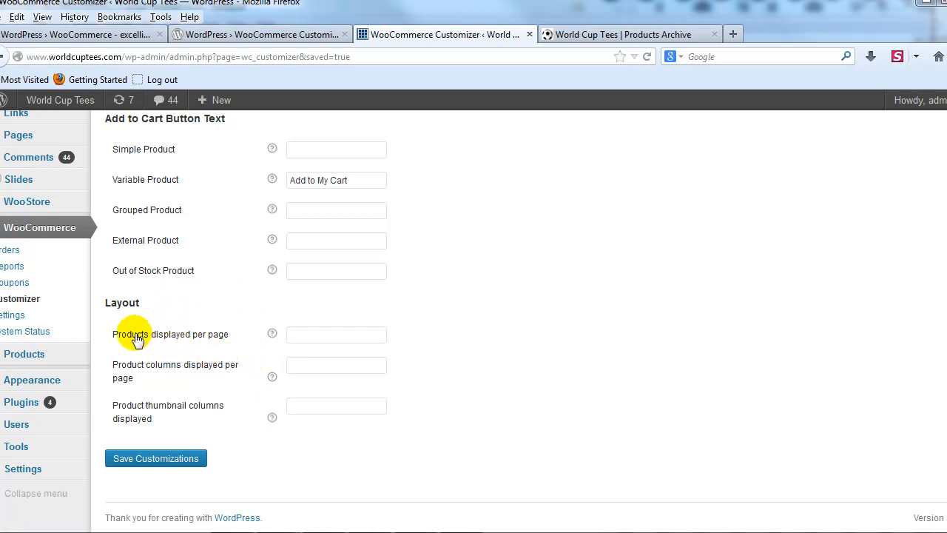
pyautogui.moveTo(254, 333)
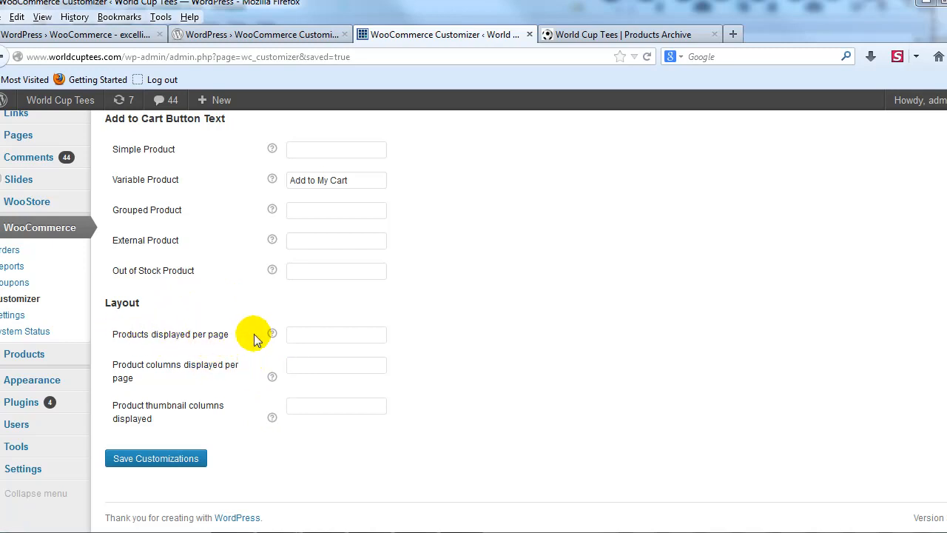
pyautogui.click(336, 334)
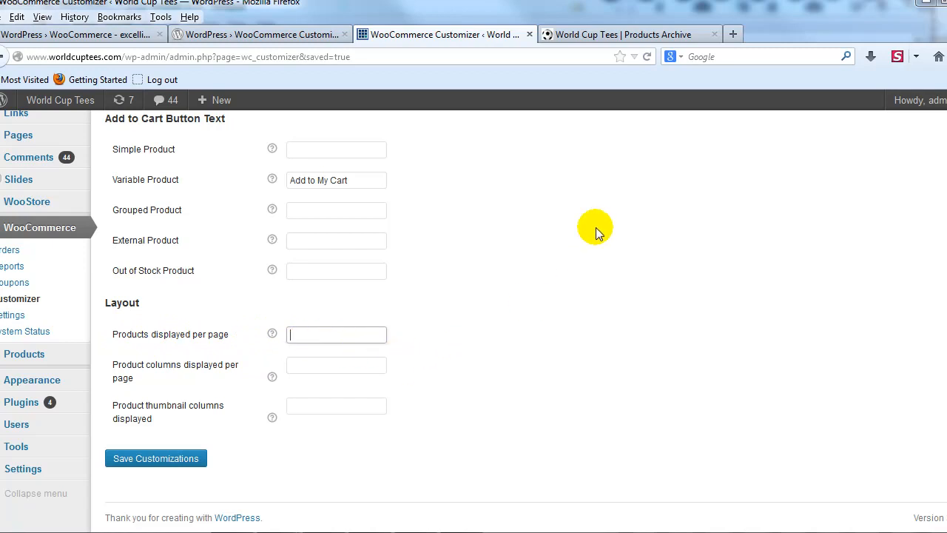
pyautogui.write('4')
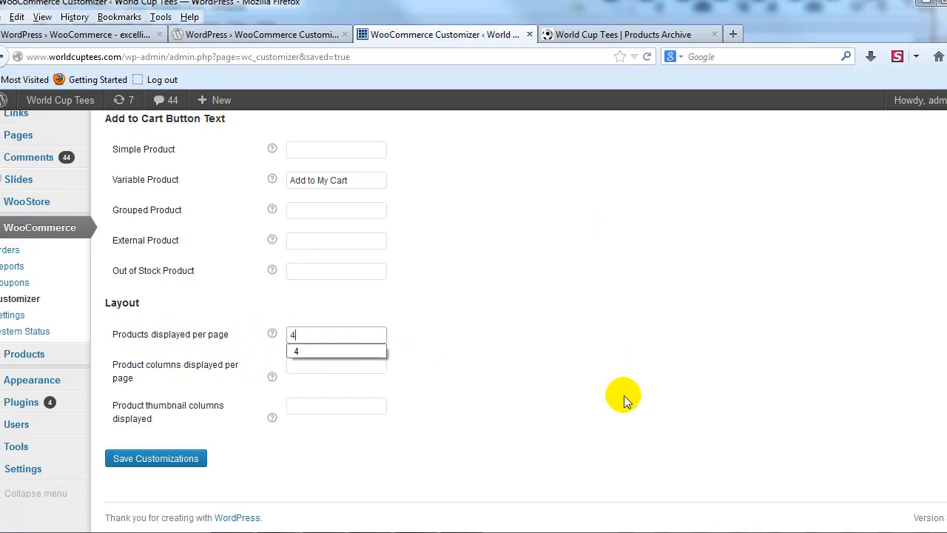
pyautogui.moveTo(156, 458)
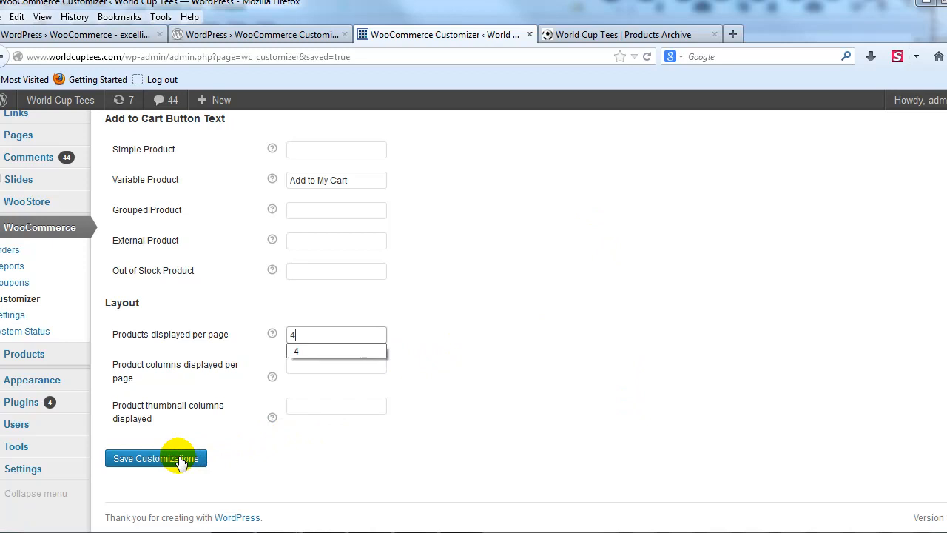
pyautogui.click(155, 458)
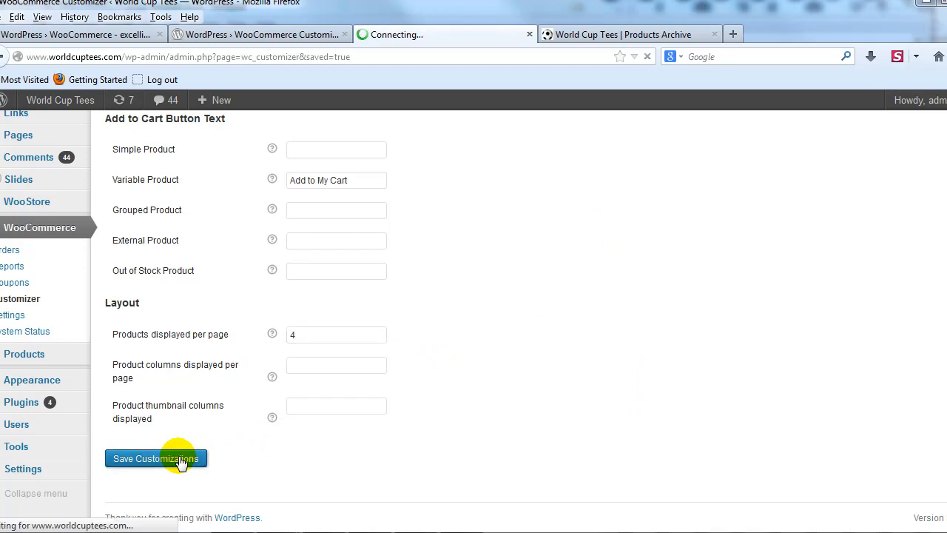
pyautogui.click(156, 458)
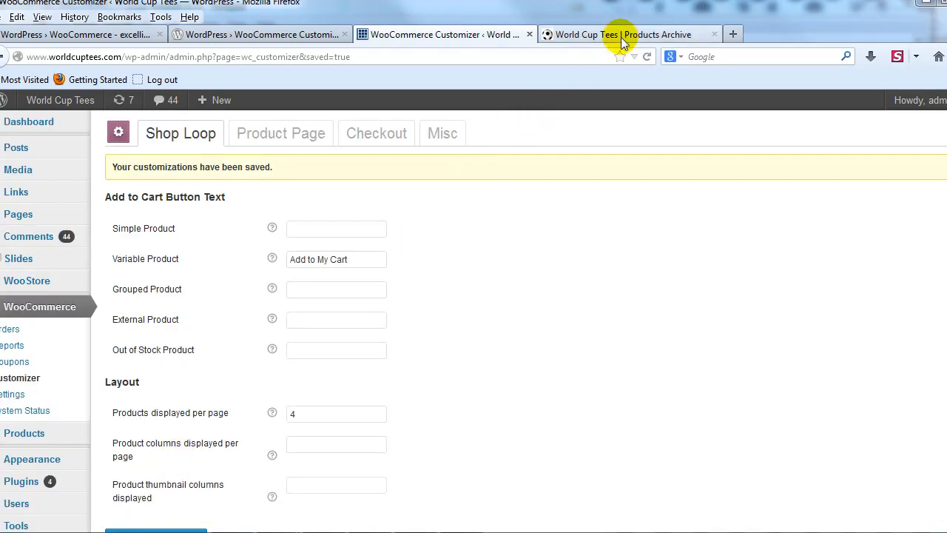
# Step: Confirm the shop now lists 4 of 7 products per page, then return to the Customizer settings
pyautogui.click(621, 34)
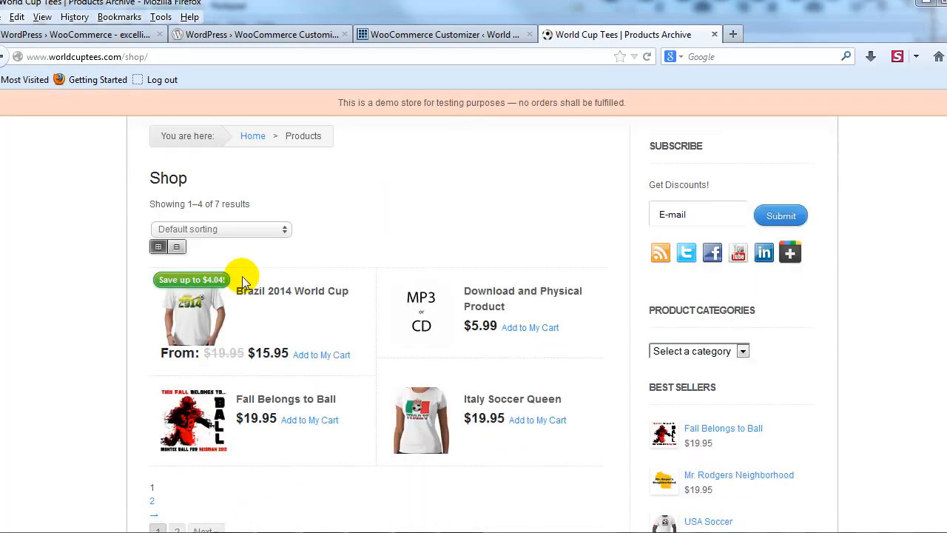
pyautogui.scroll(-3)
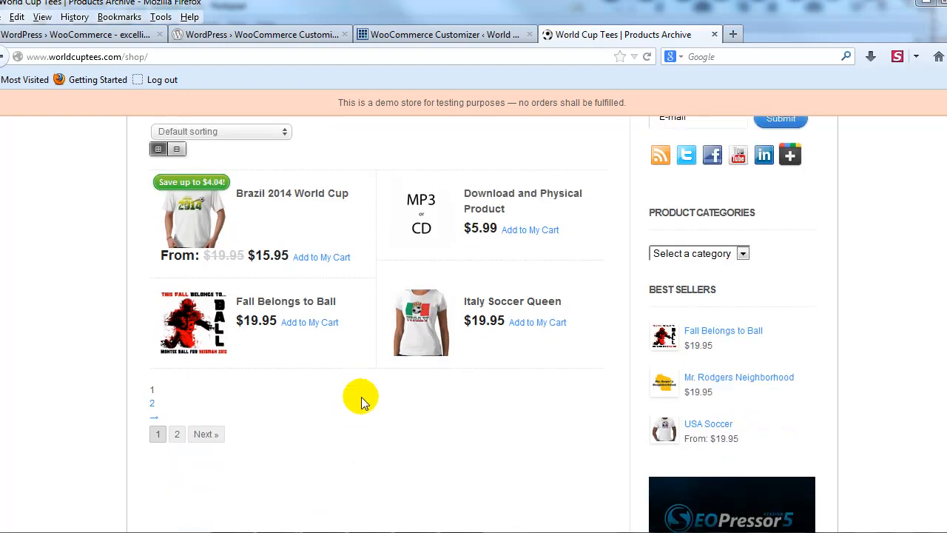
pyautogui.scroll(3)
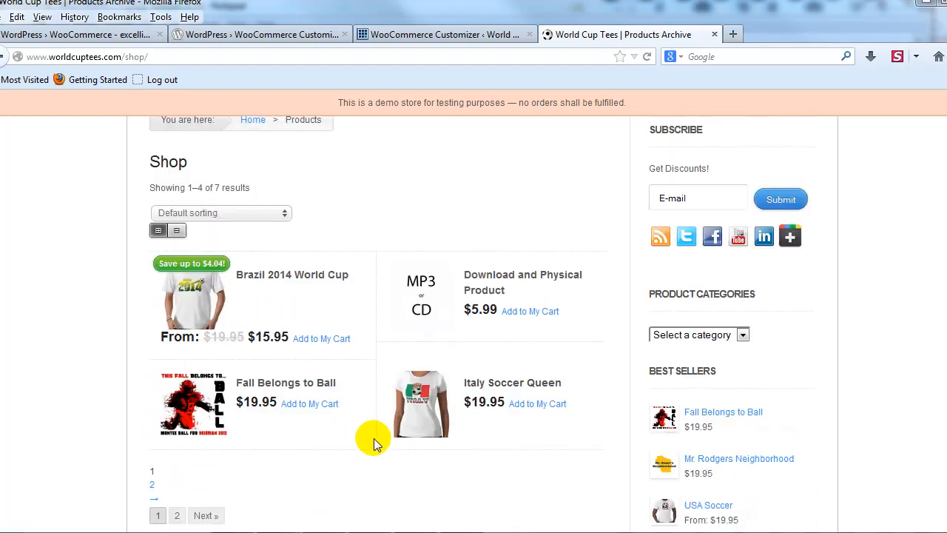
pyautogui.scroll(3)
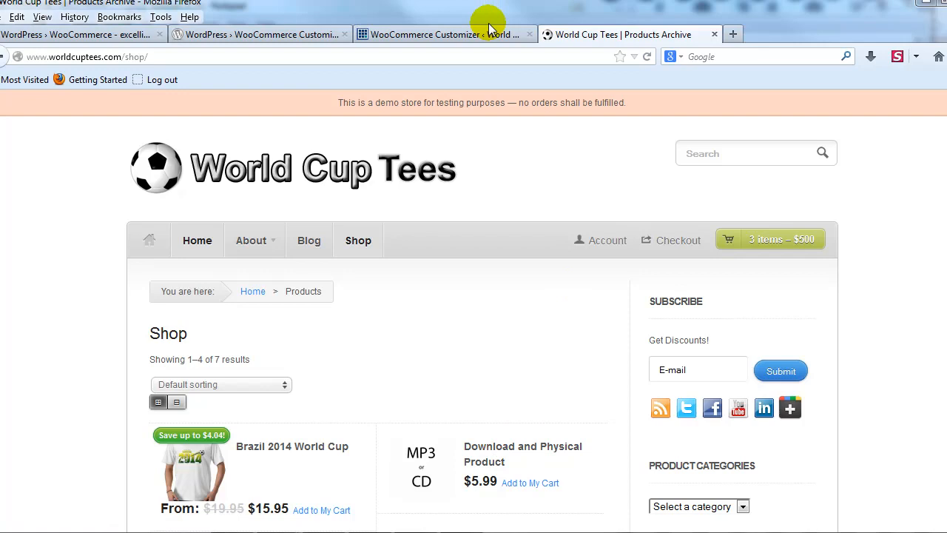
pyautogui.click(440, 34)
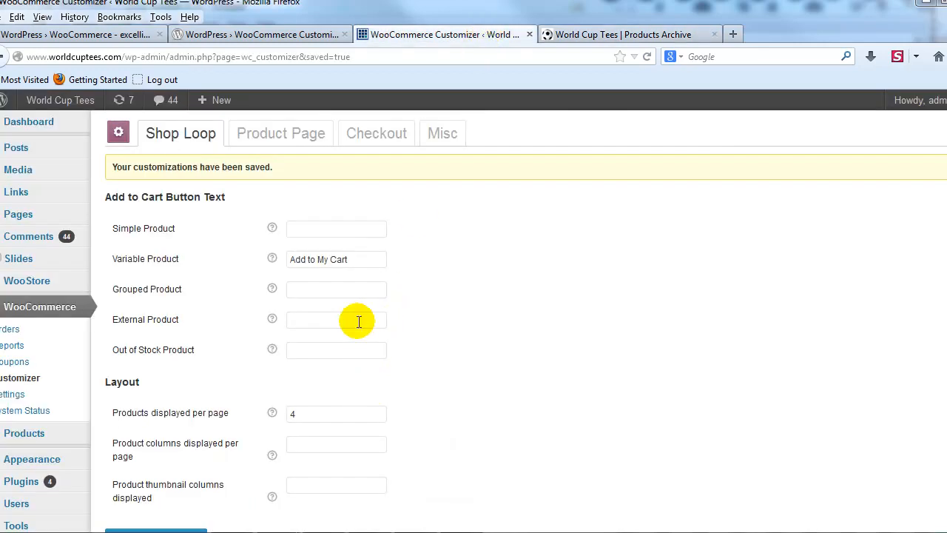
pyautogui.moveTo(180, 134)
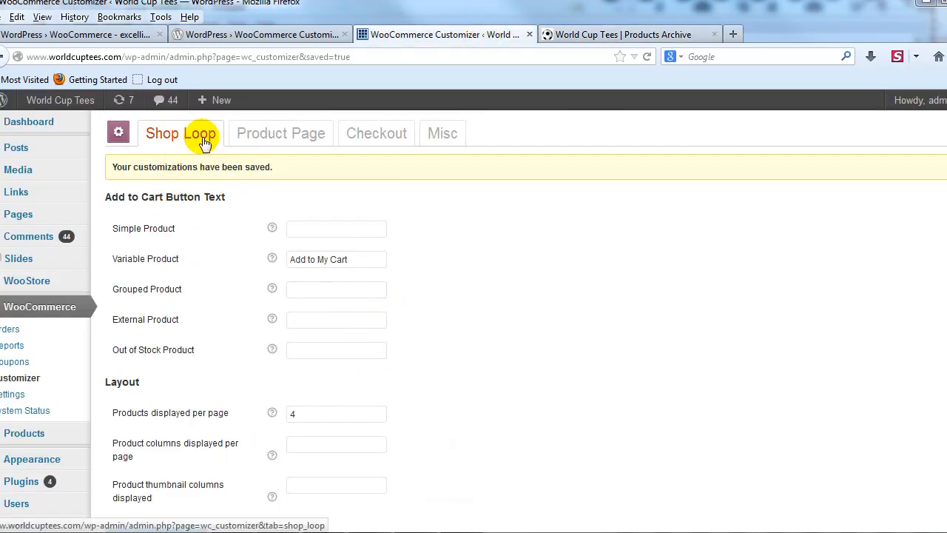
pyautogui.click(281, 134)
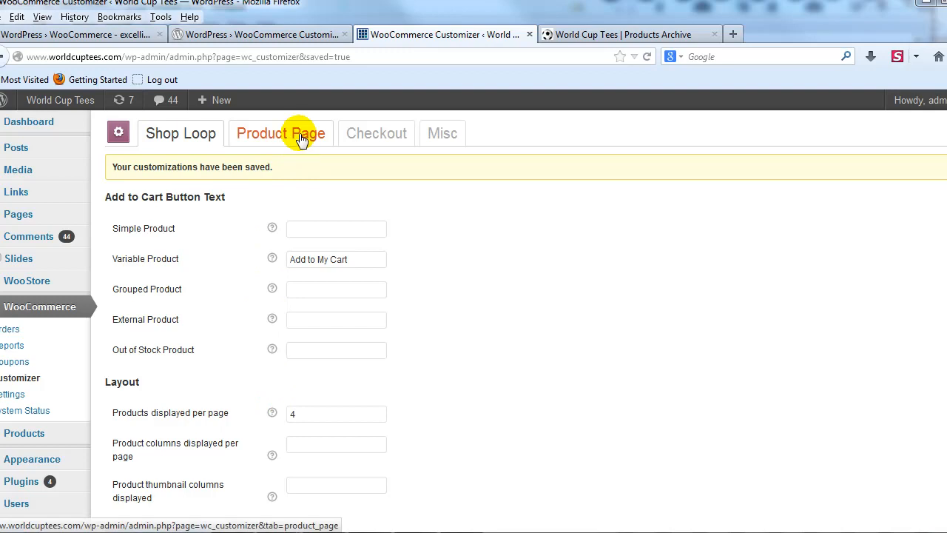
# Step: Switch to the Product Page settings and check the Fall Belongs to Ball product page in the store
pyautogui.click(280, 133)
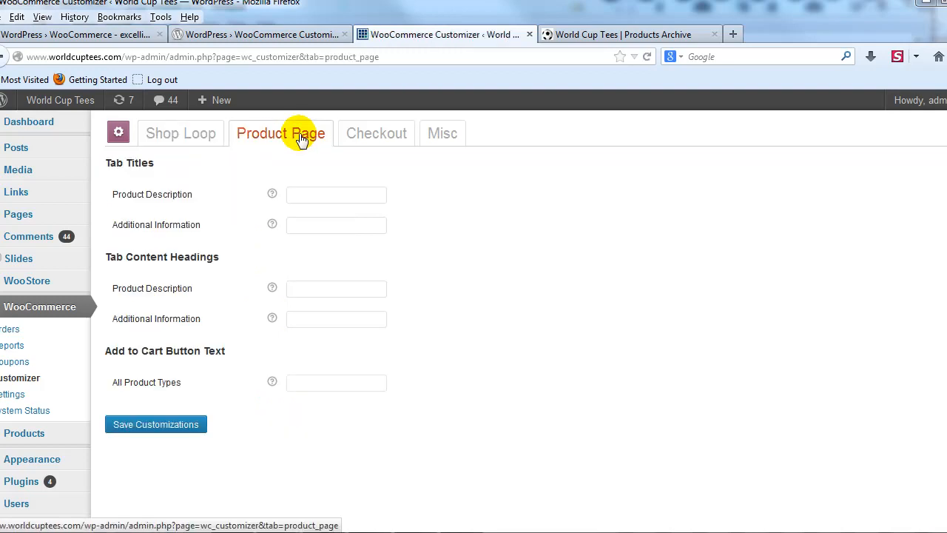
pyautogui.moveTo(596, 37)
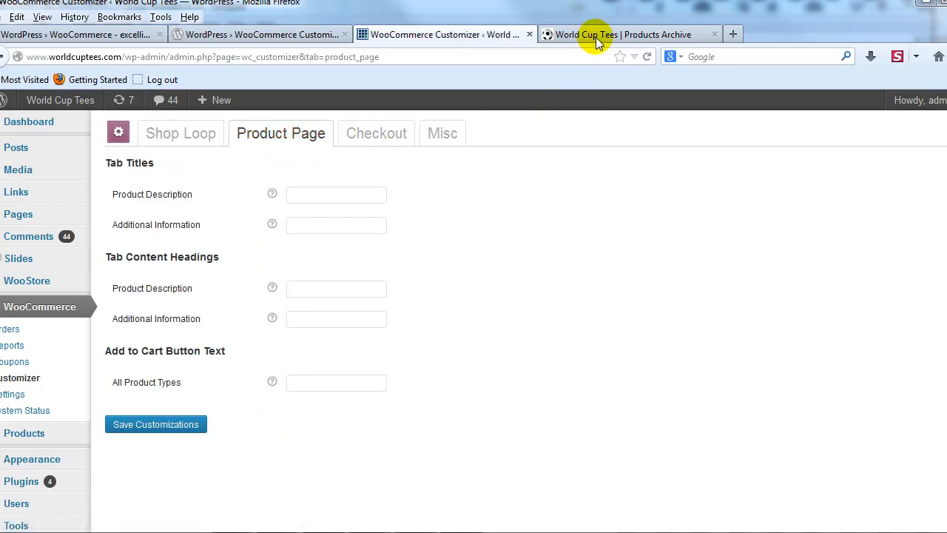
pyautogui.click(596, 34)
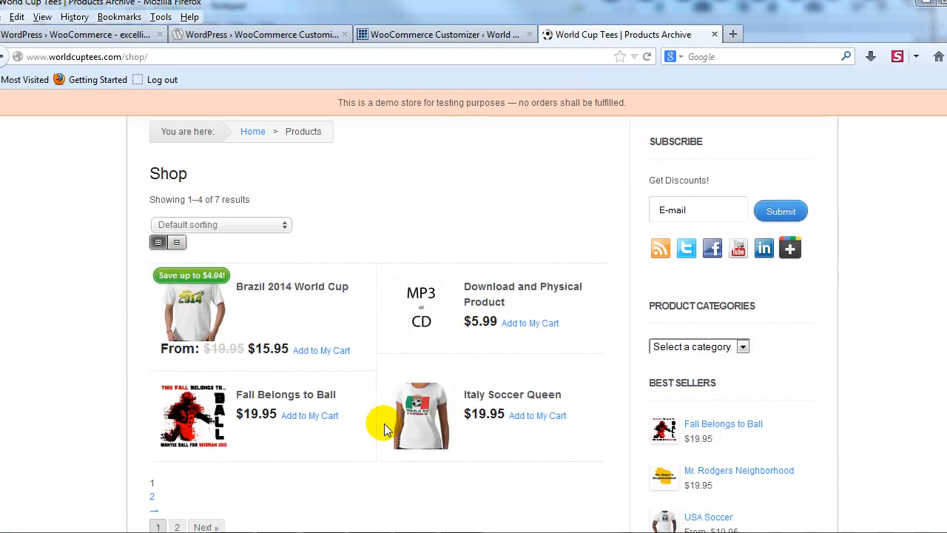
pyautogui.click(286, 395)
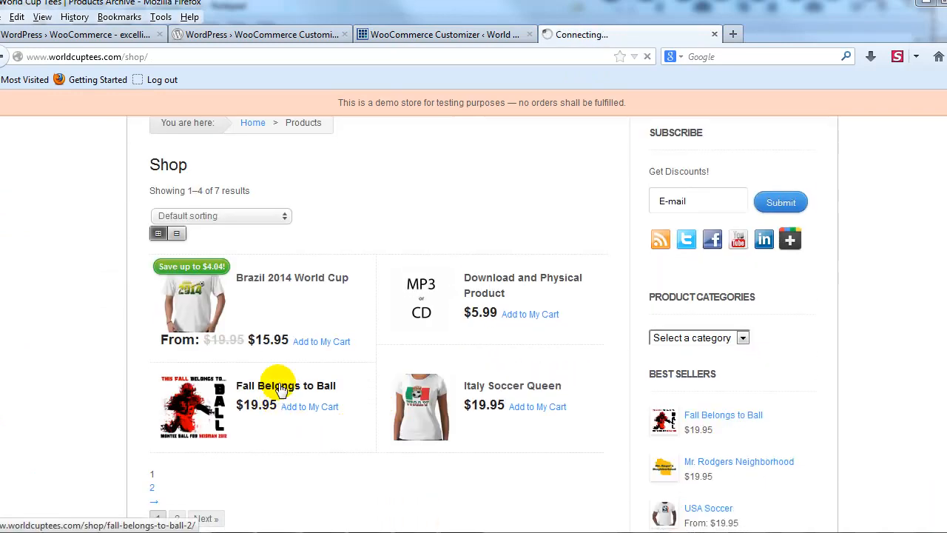
pyautogui.moveTo(363, 404)
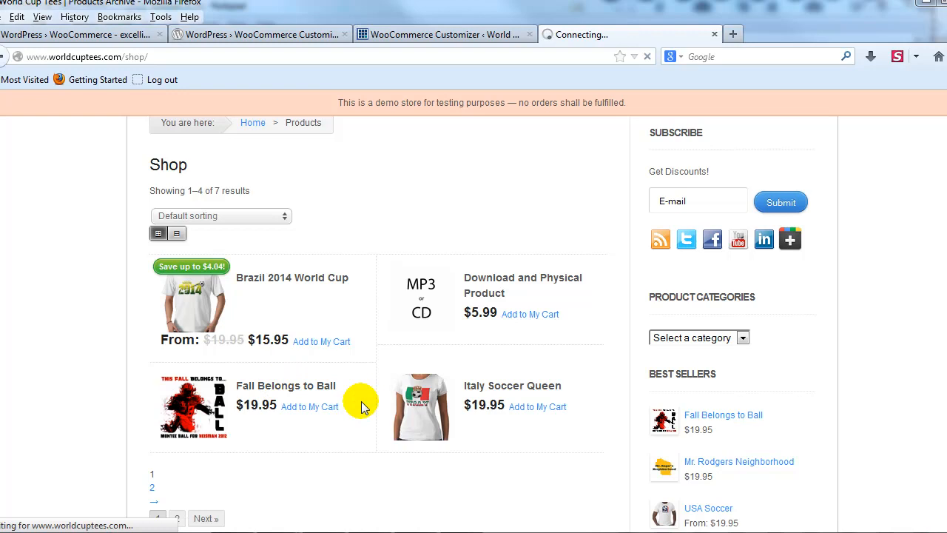
pyautogui.click(286, 385)
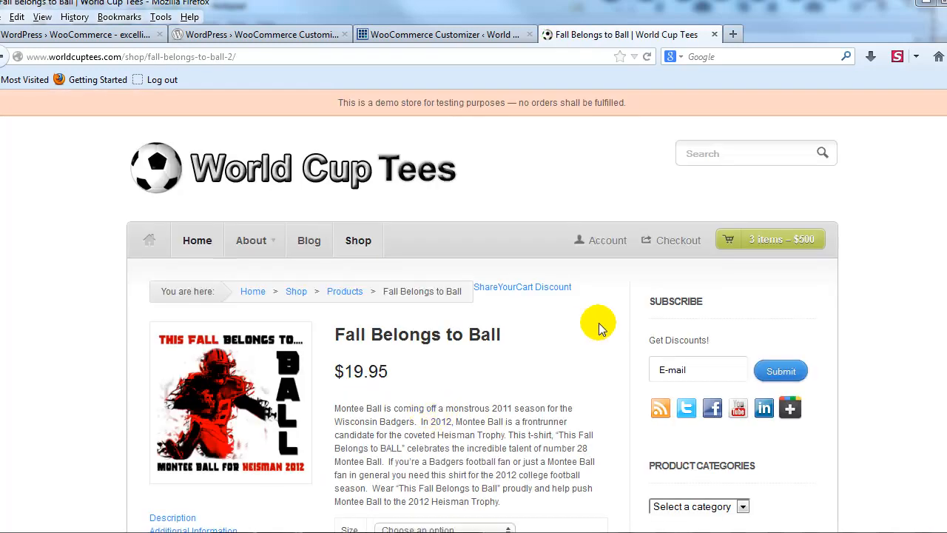
pyautogui.scroll(-3)
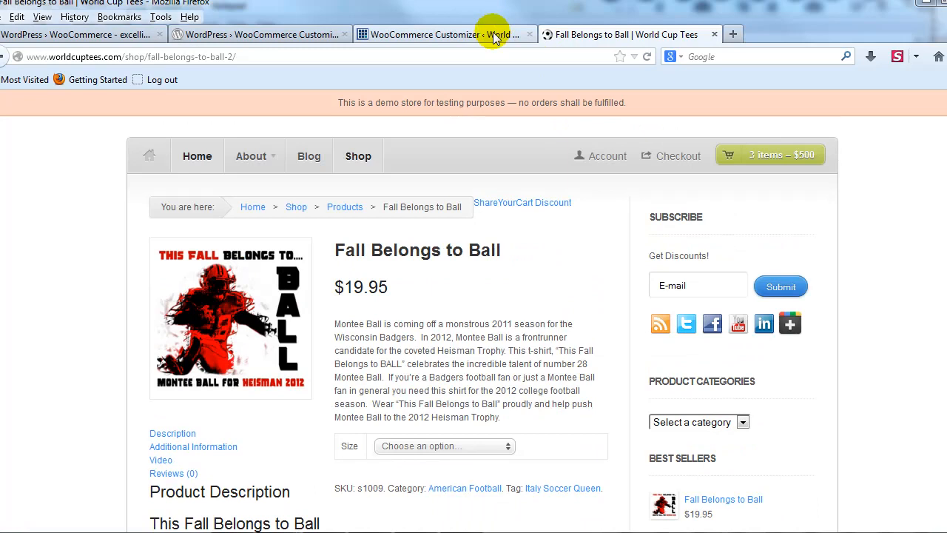
# Step: Compare the empty Product Page fields against the live page's default Product Description heading
pyautogui.click(437, 34)
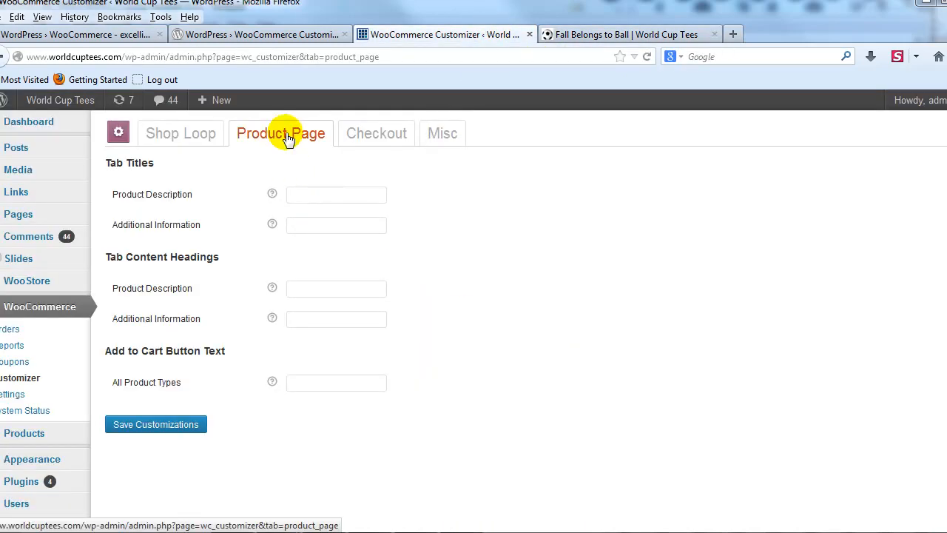
pyautogui.moveTo(141, 170)
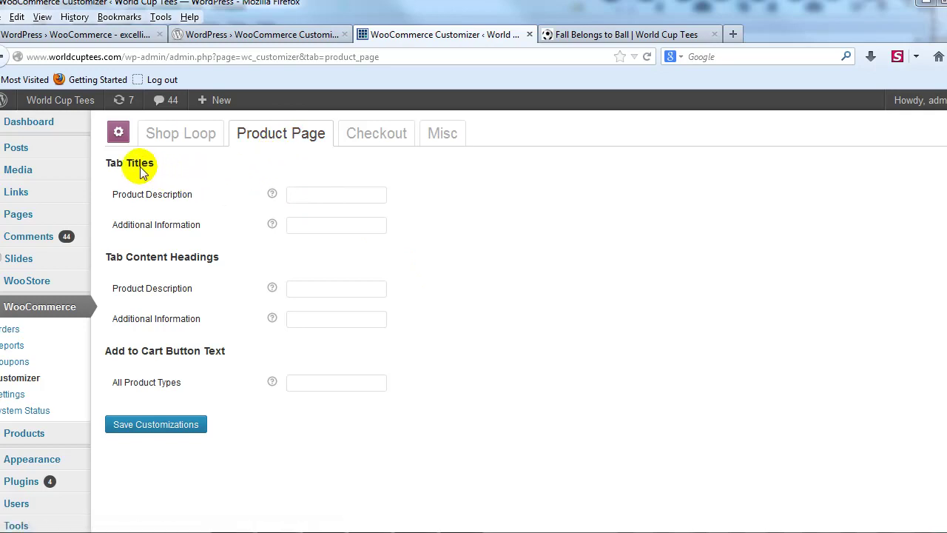
pyautogui.moveTo(176, 203)
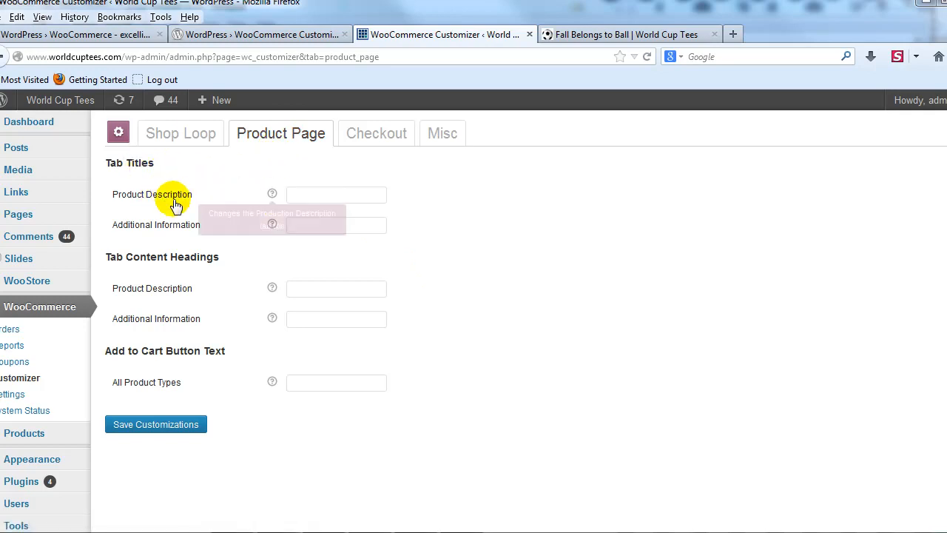
pyautogui.moveTo(558, 35)
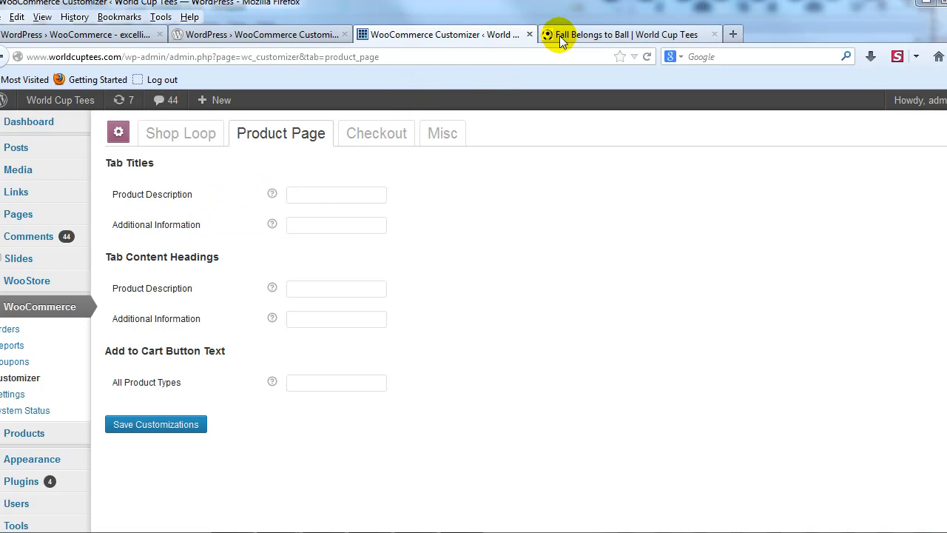
pyautogui.click(624, 34)
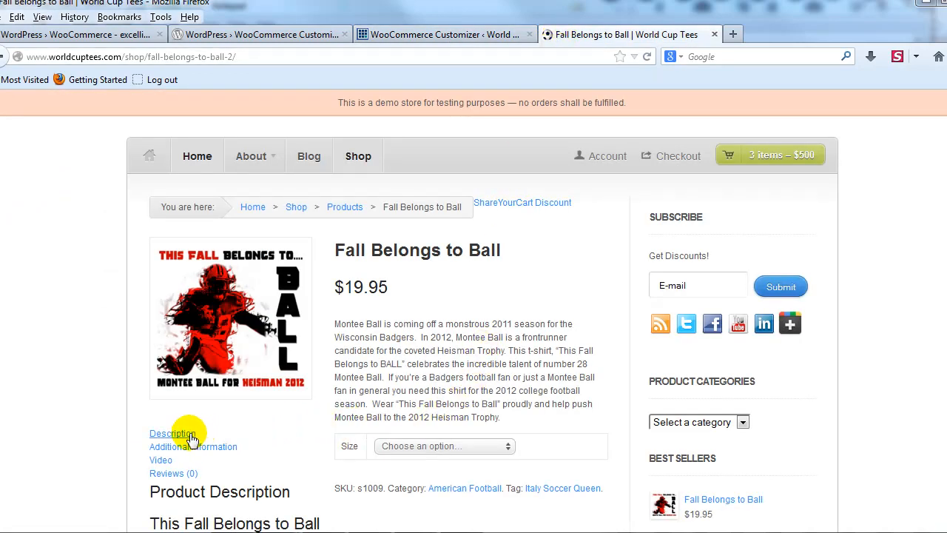
pyautogui.scroll(-3)
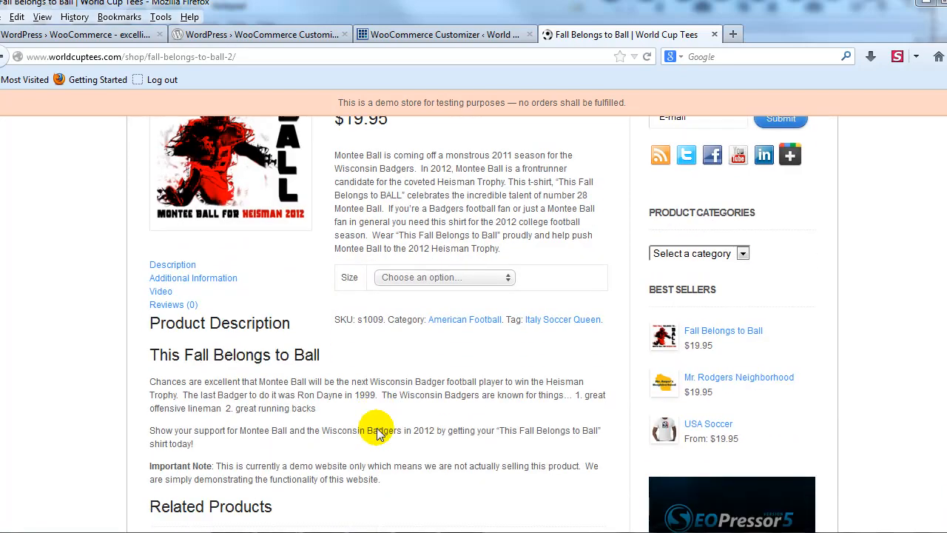
pyautogui.moveTo(160, 329)
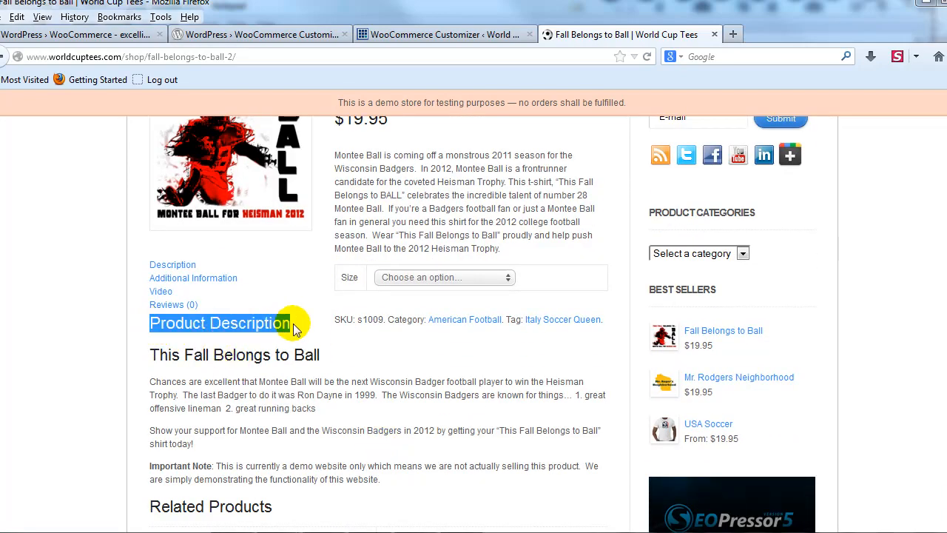
pyautogui.moveTo(420, 85)
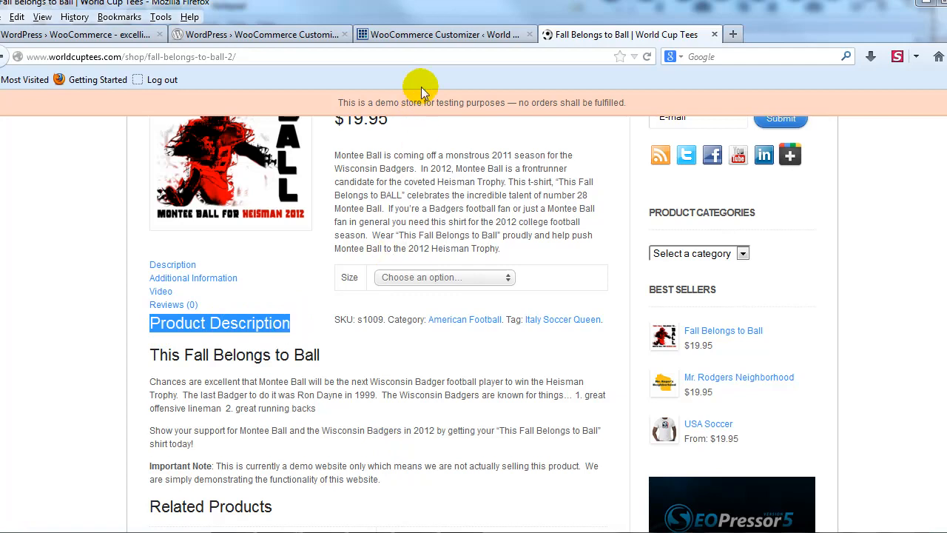
pyautogui.click(444, 34)
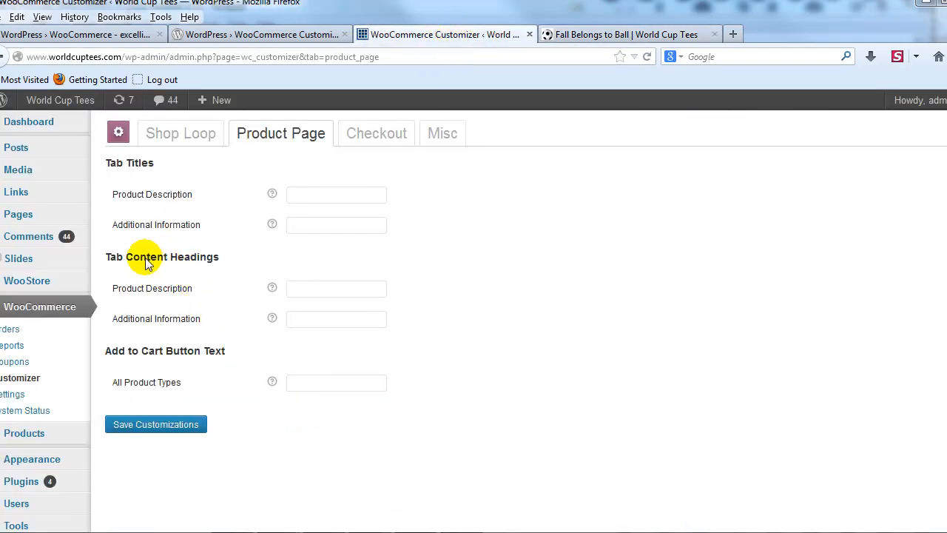
# Step: Enter 'More About This Product' as the Product Description tab content heading
pyautogui.click(336, 288)
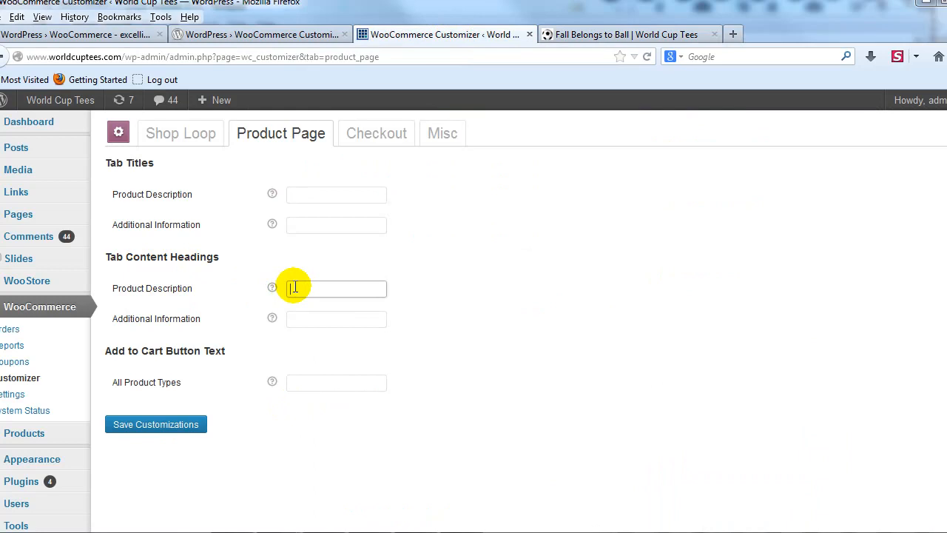
pyautogui.moveTo(548, 348)
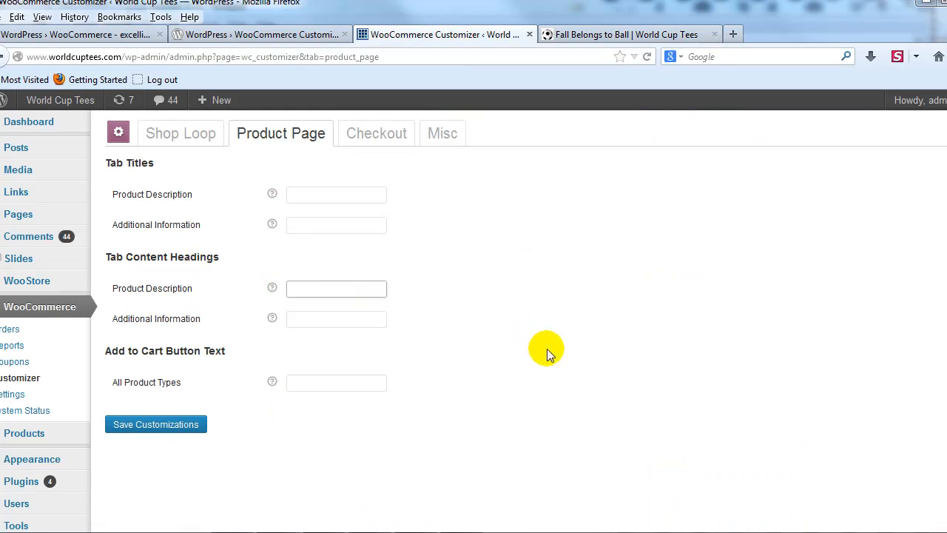
pyautogui.write('More')
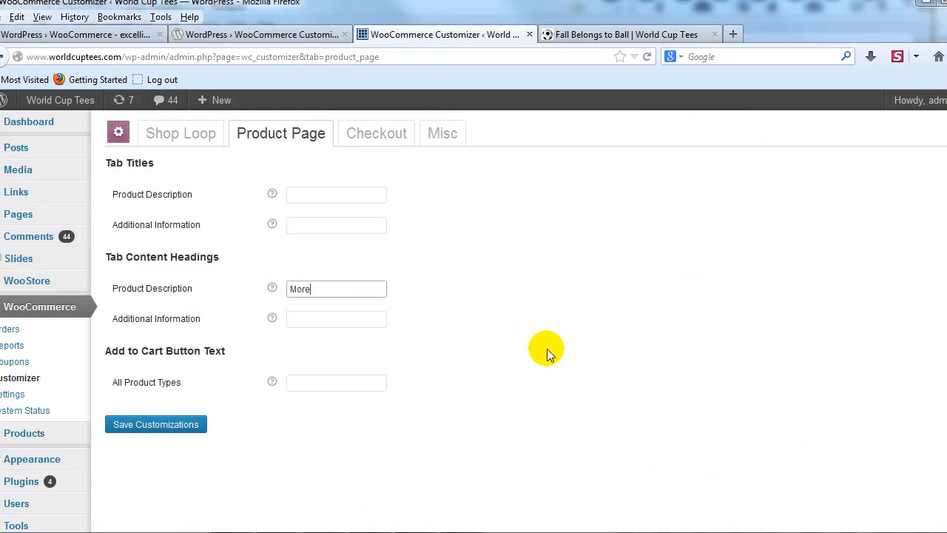
pyautogui.write('About This')
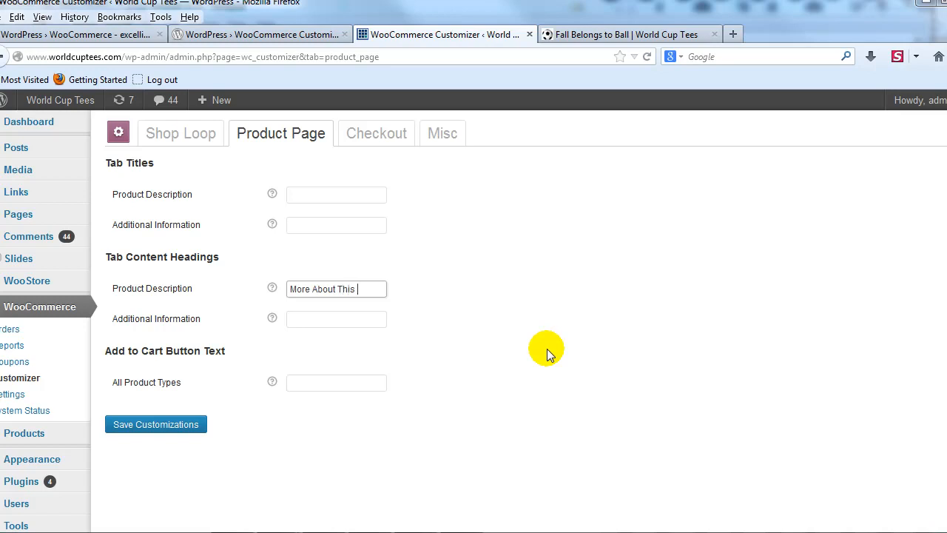
pyautogui.write('Product')
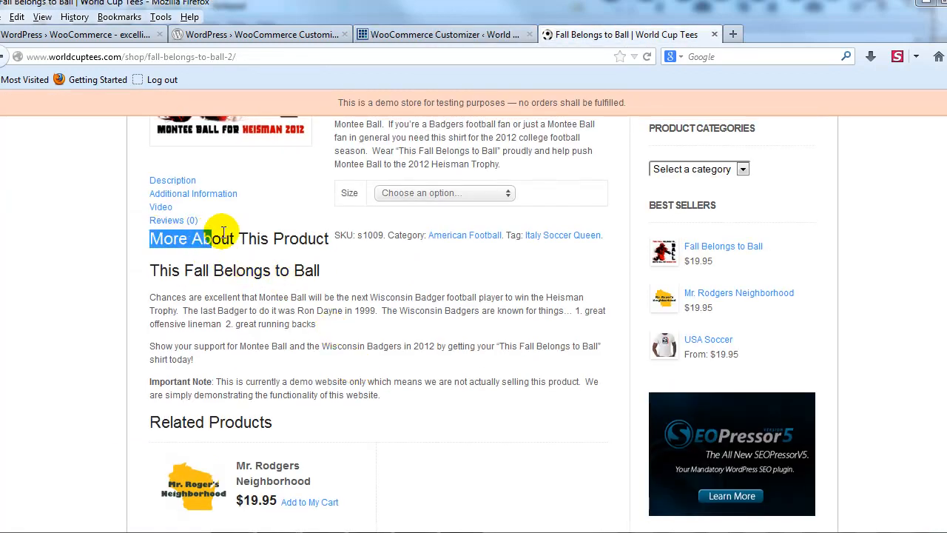
pyautogui.click(436, 35)
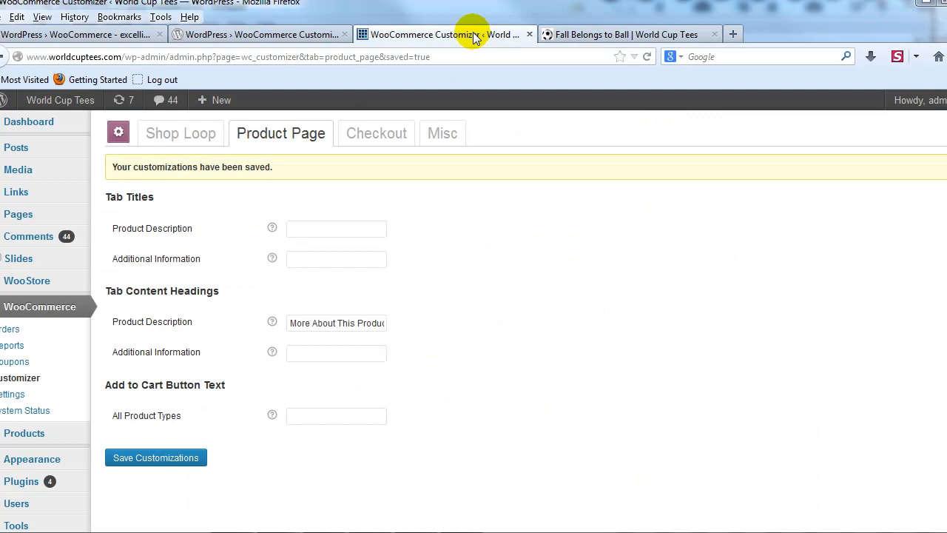
pyautogui.moveTo(161, 336)
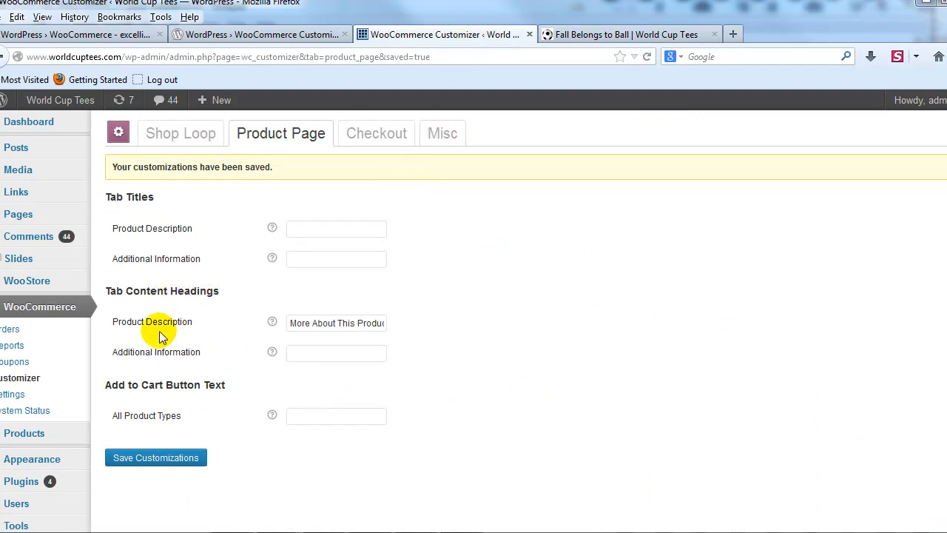
pyautogui.moveTo(170, 353)
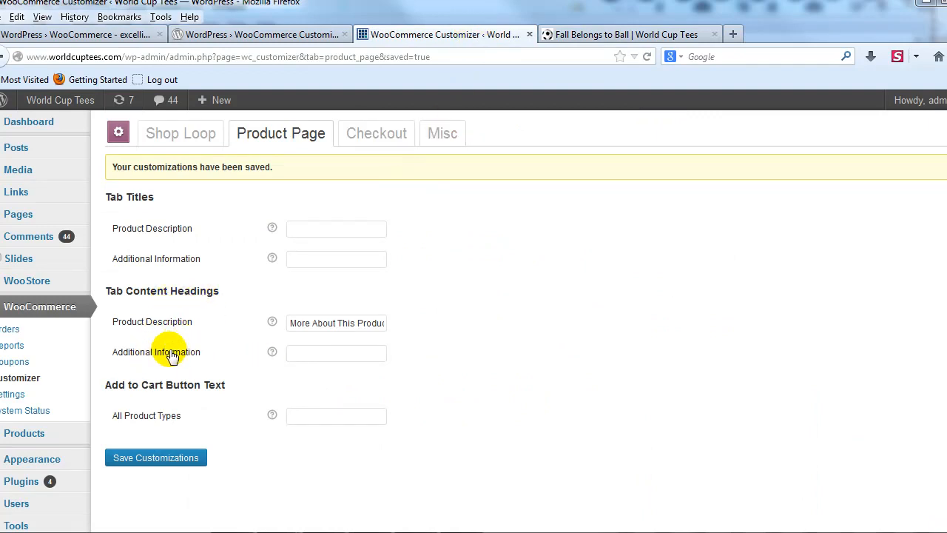
pyautogui.moveTo(286, 468)
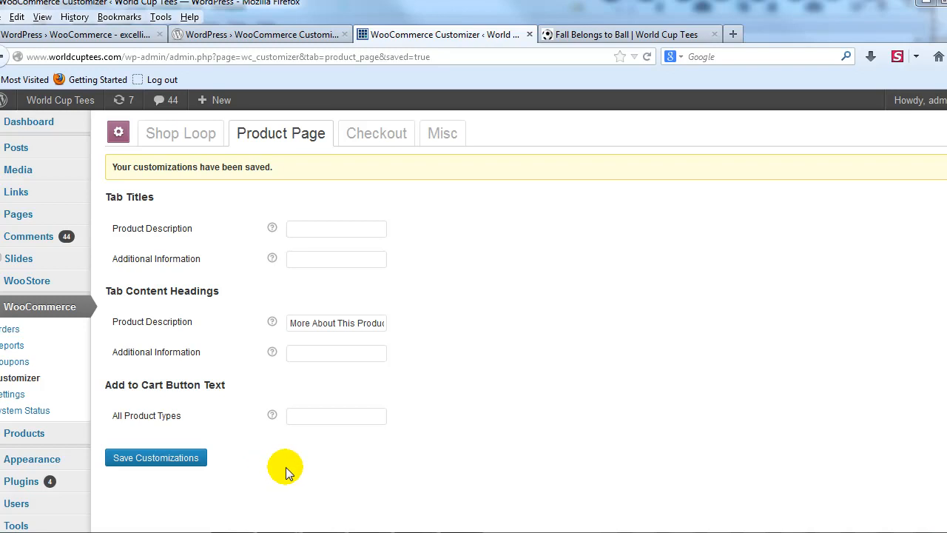
pyautogui.moveTo(162, 418)
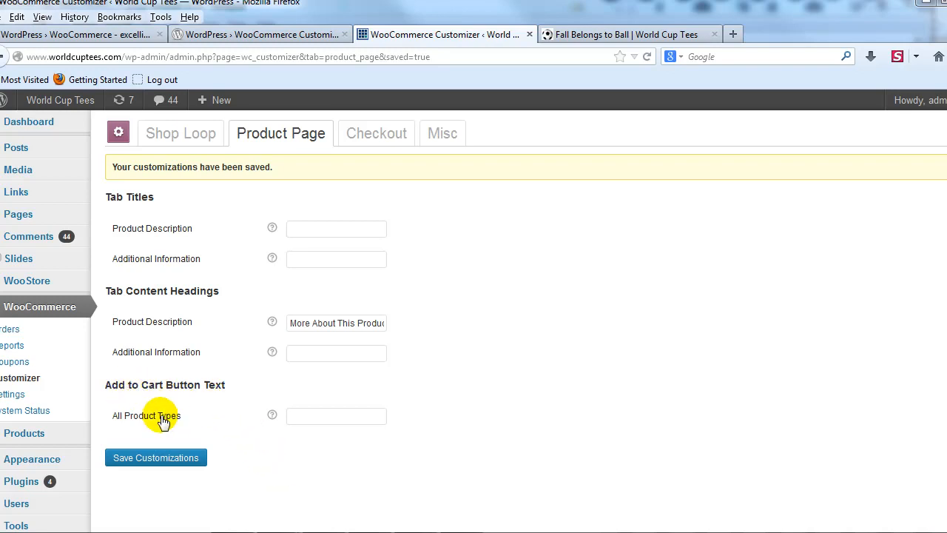
pyautogui.moveTo(631, 34)
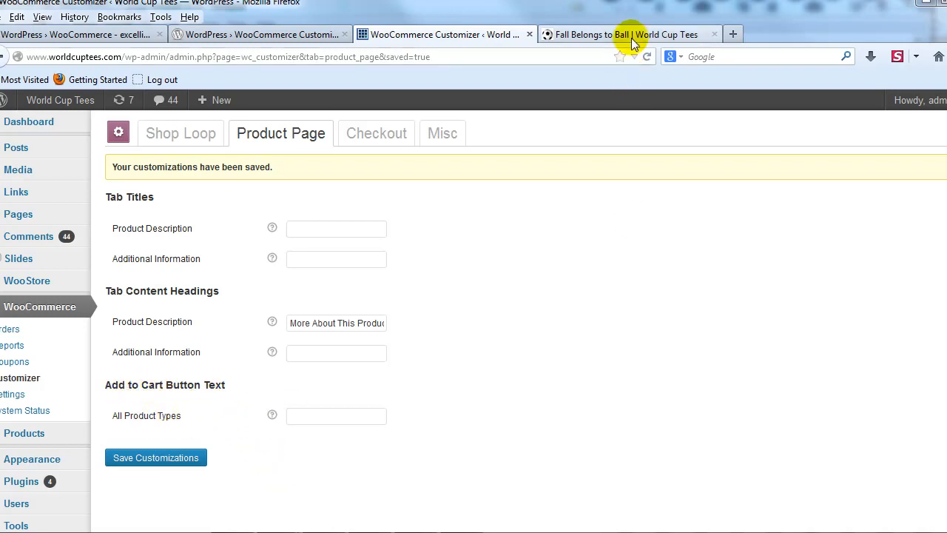
pyautogui.click(625, 34)
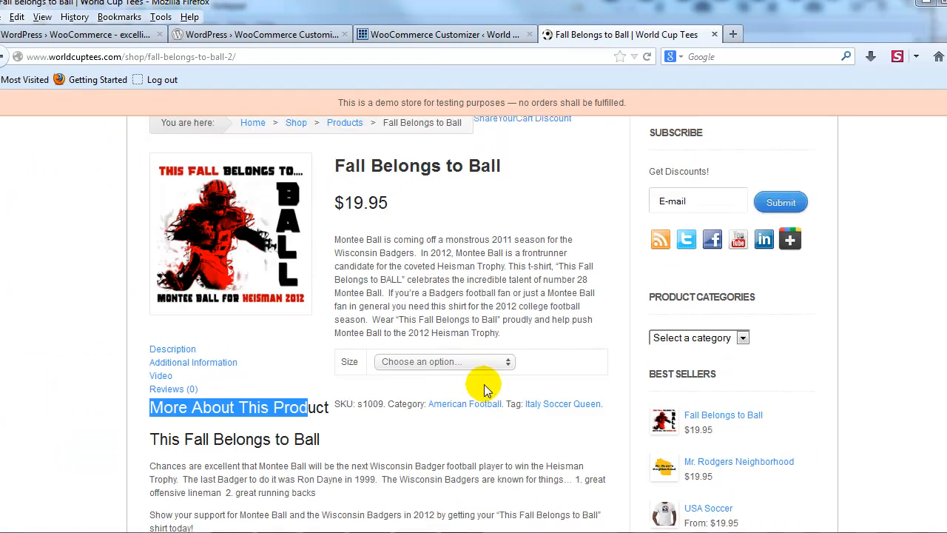
# Step: Choose size Medium for the Fall Belongs to Ball shirt, revealing quantity 1 and the Add to cart button
pyautogui.click(445, 361)
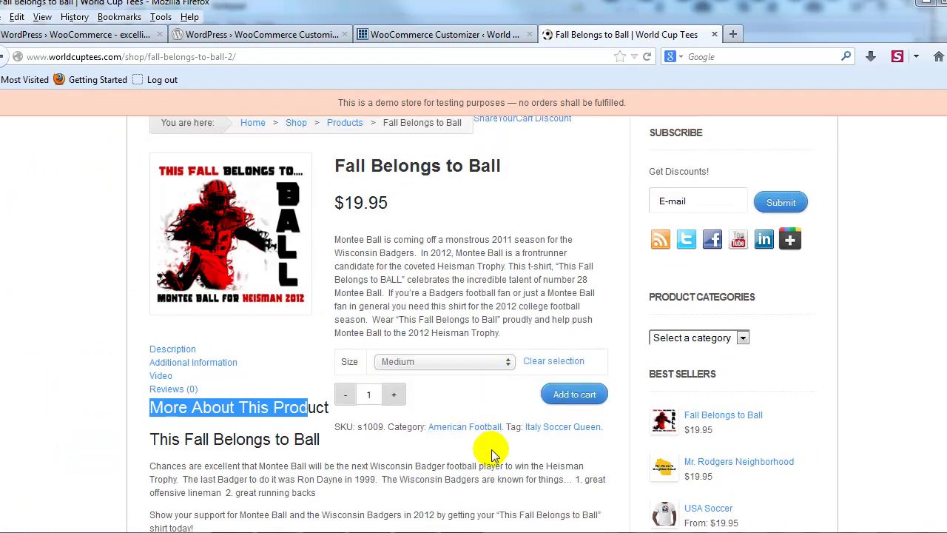
pyautogui.moveTo(574, 394)
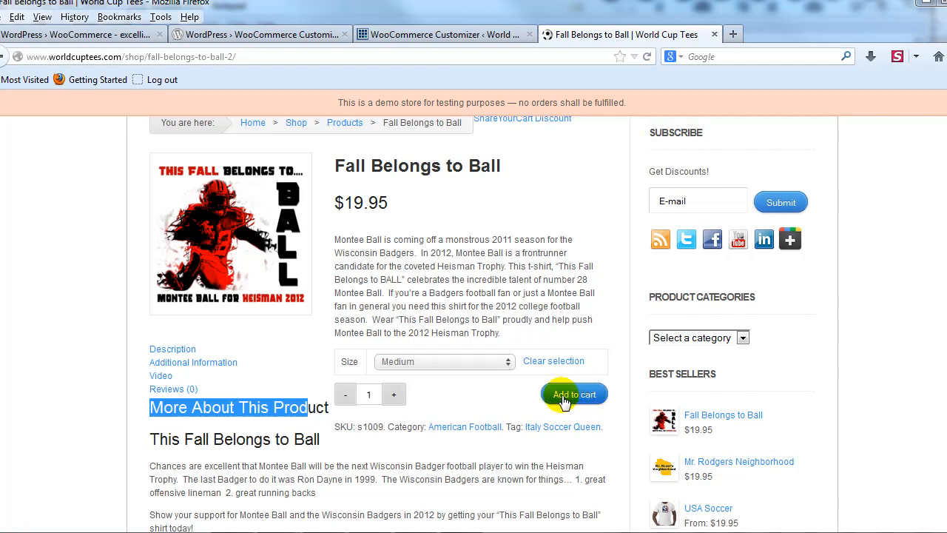
pyautogui.moveTo(489, 35)
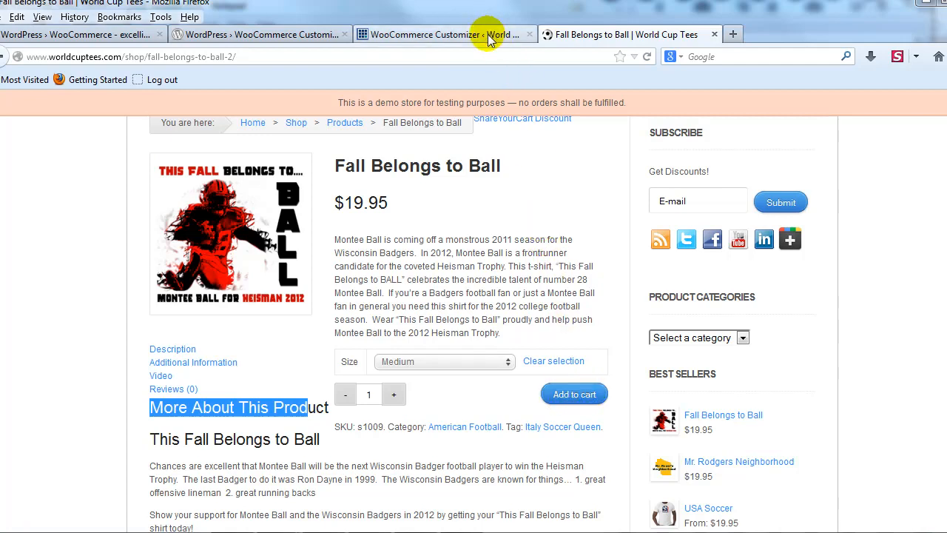
# Step: Enter 'Add to My Cart' as the All Product Types button text and check it on the product page
pyautogui.click(444, 34)
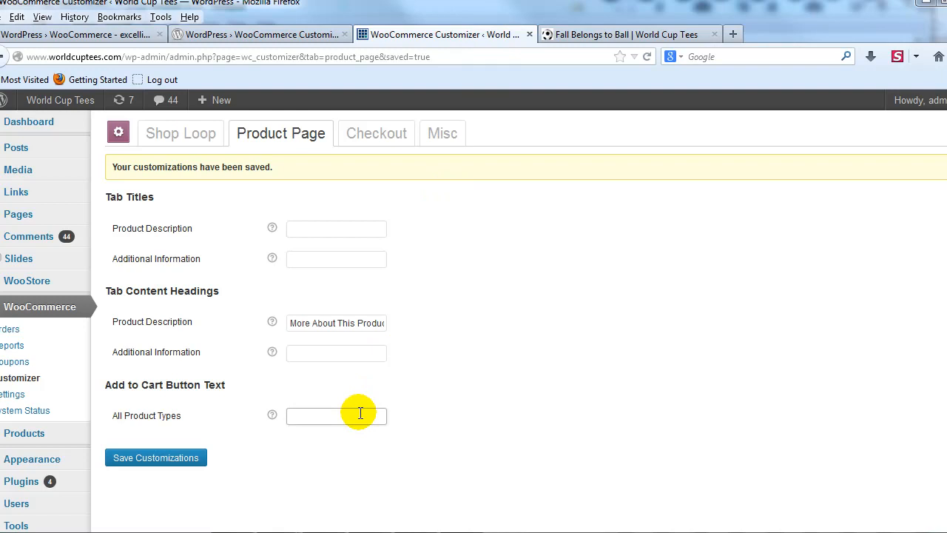
pyautogui.write('Add to M')
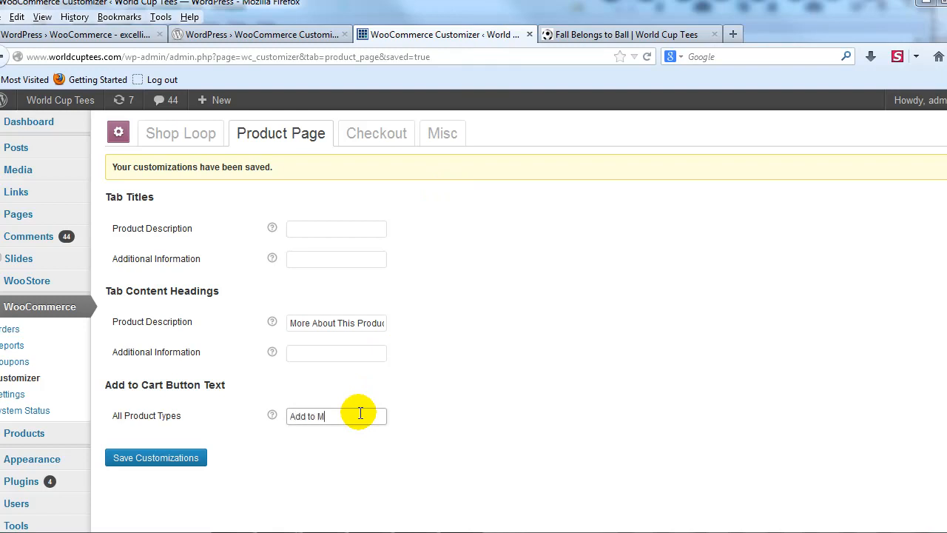
pyautogui.write('y Cart')
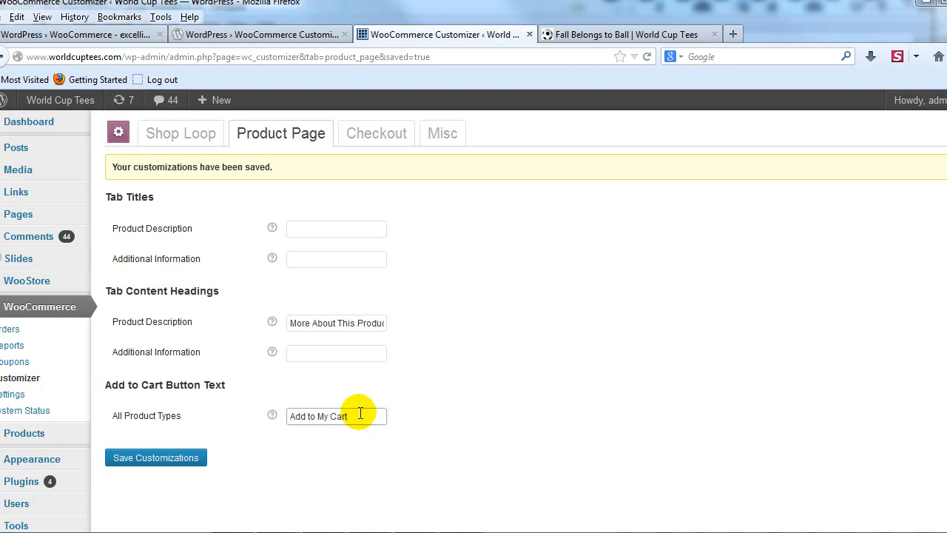
pyautogui.moveTo(156, 458)
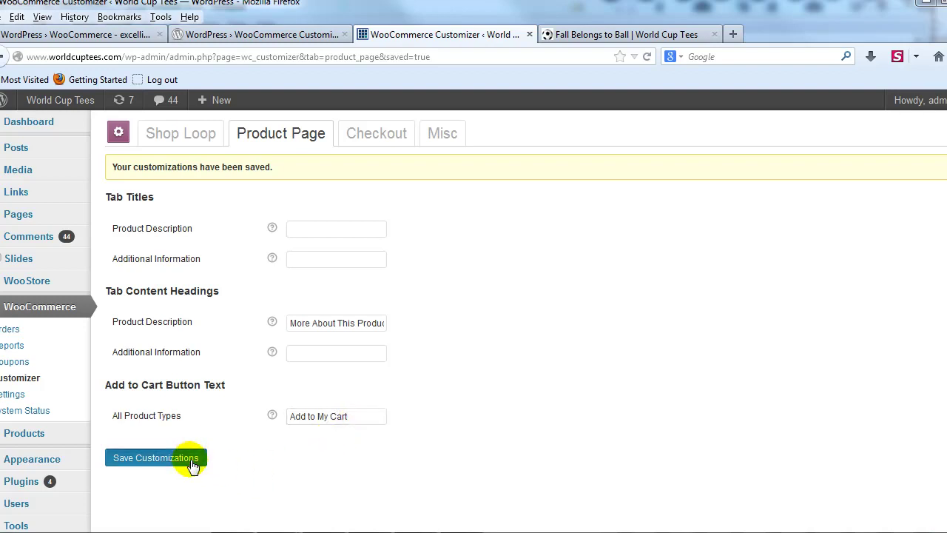
pyautogui.click(629, 34)
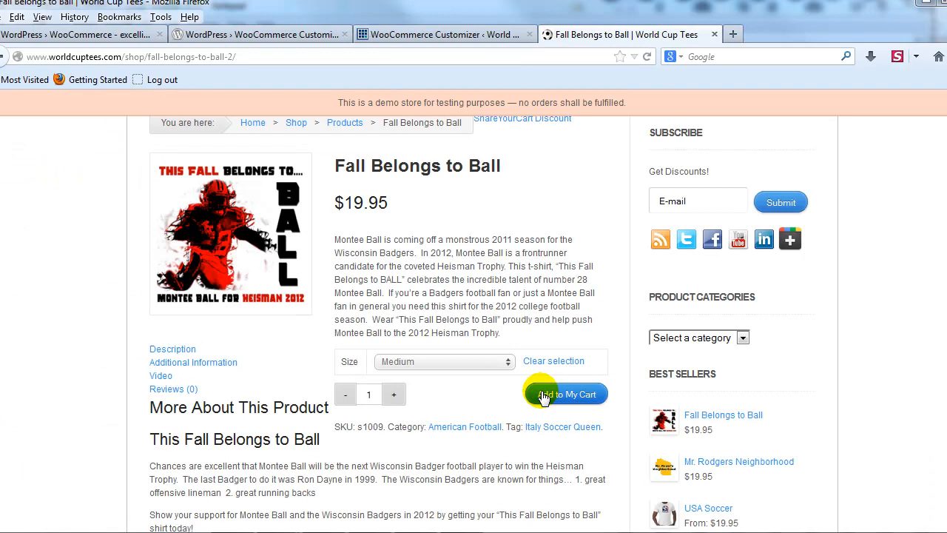
pyautogui.moveTo(487, 35)
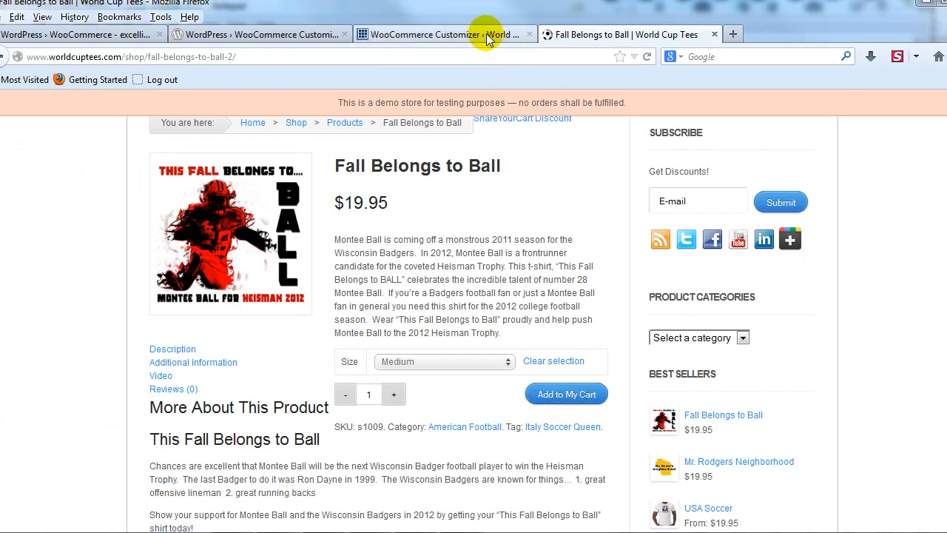
pyautogui.click(444, 35)
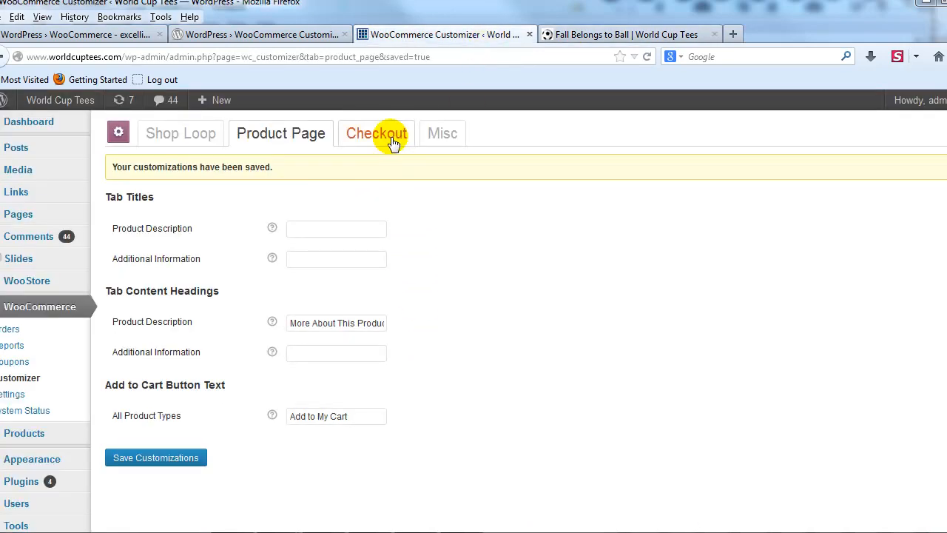
# Step: Review the Checkout settings' empty message and submit-order fields, then return to the store's product page
pyautogui.click(376, 133)
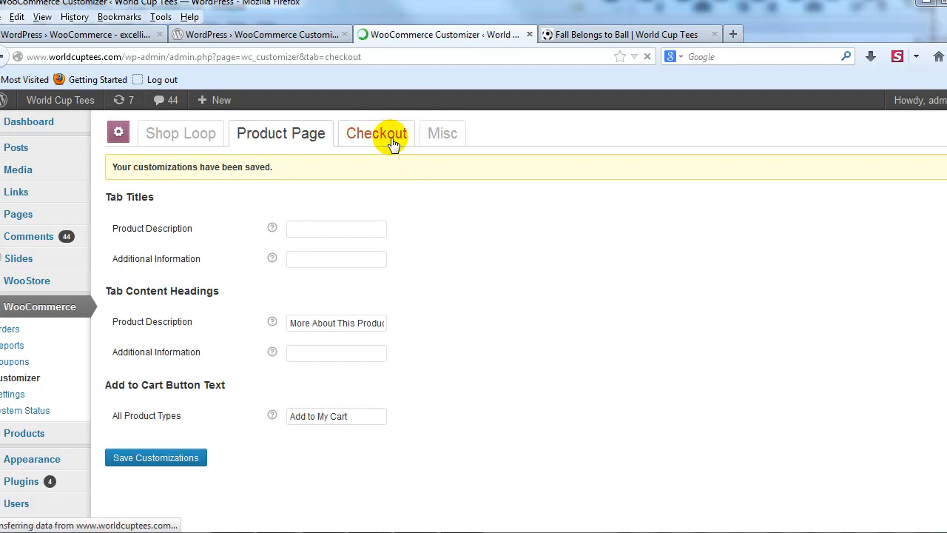
pyautogui.click(377, 133)
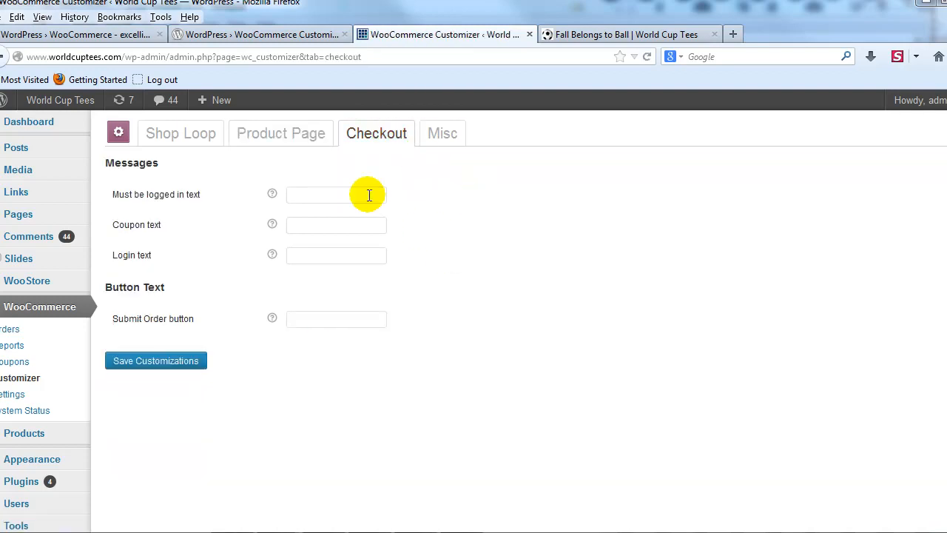
pyautogui.moveTo(150, 206)
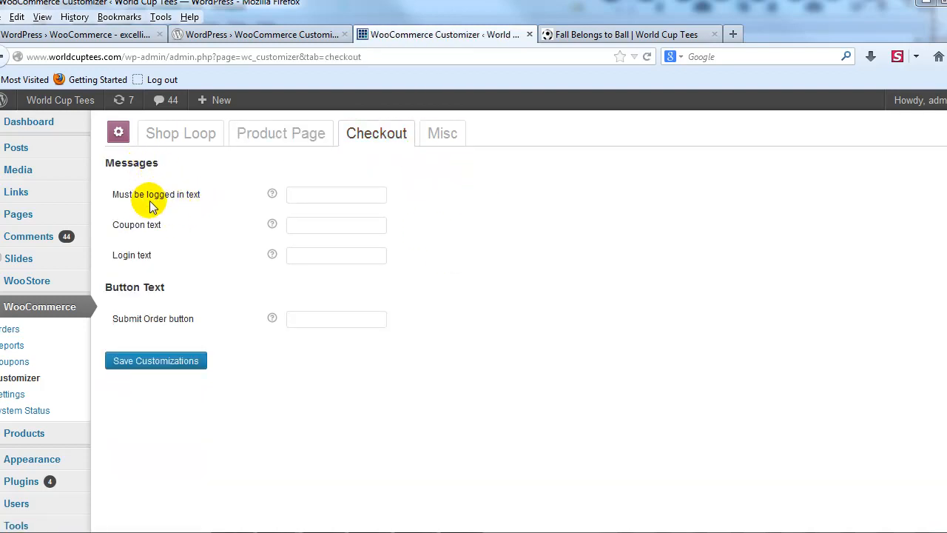
pyautogui.moveTo(179, 206)
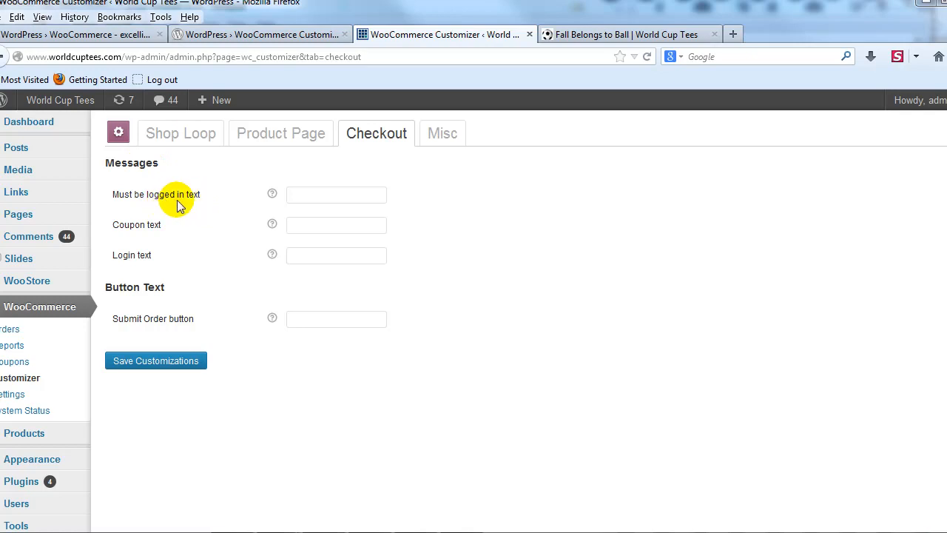
pyautogui.moveTo(673, 19)
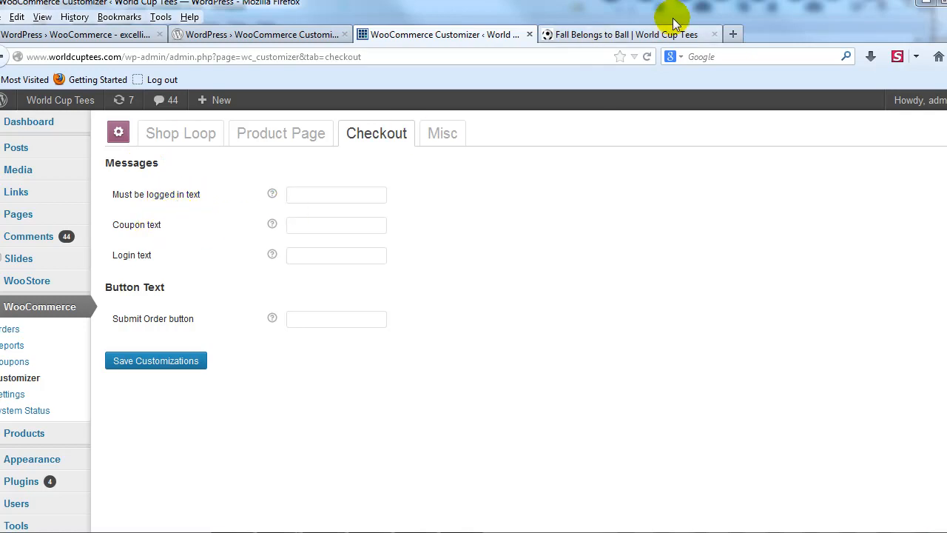
pyautogui.click(622, 34)
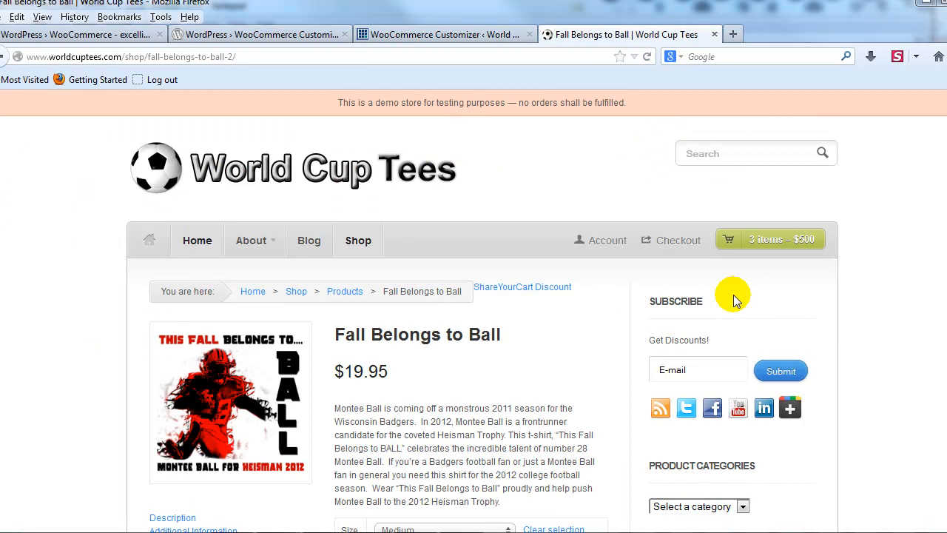
# Step: Review the storefront checkout page's default 'Have a coupon?' prompt, then return to the Customizer
pyautogui.click(678, 240)
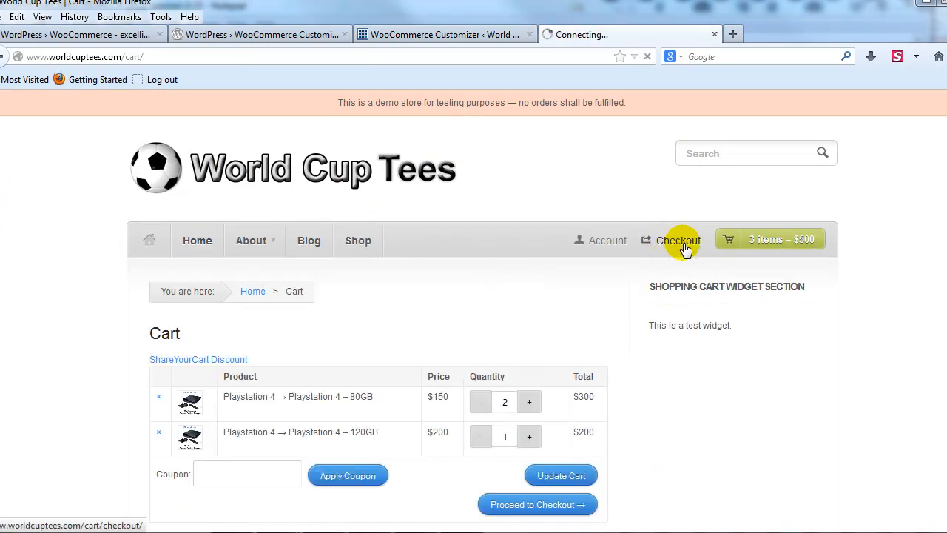
pyautogui.click(678, 240)
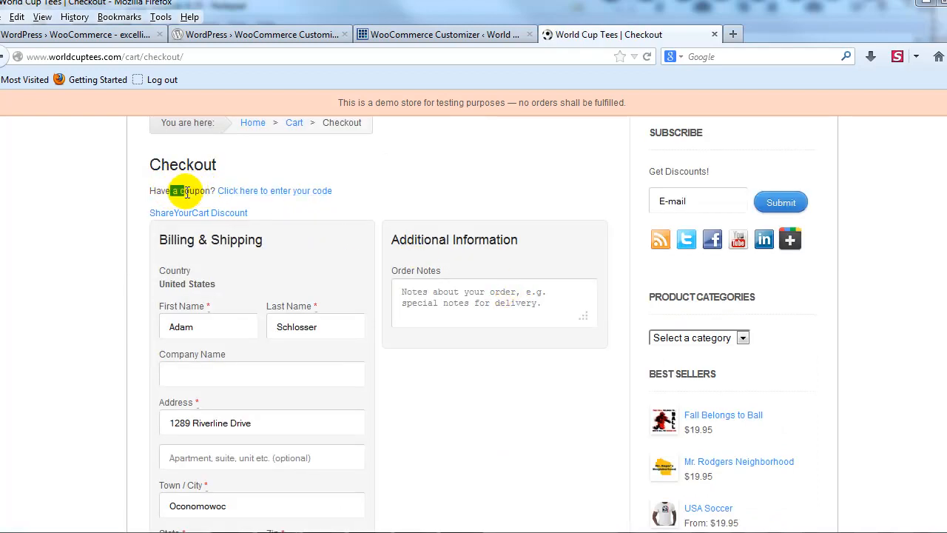
pyautogui.click(444, 34)
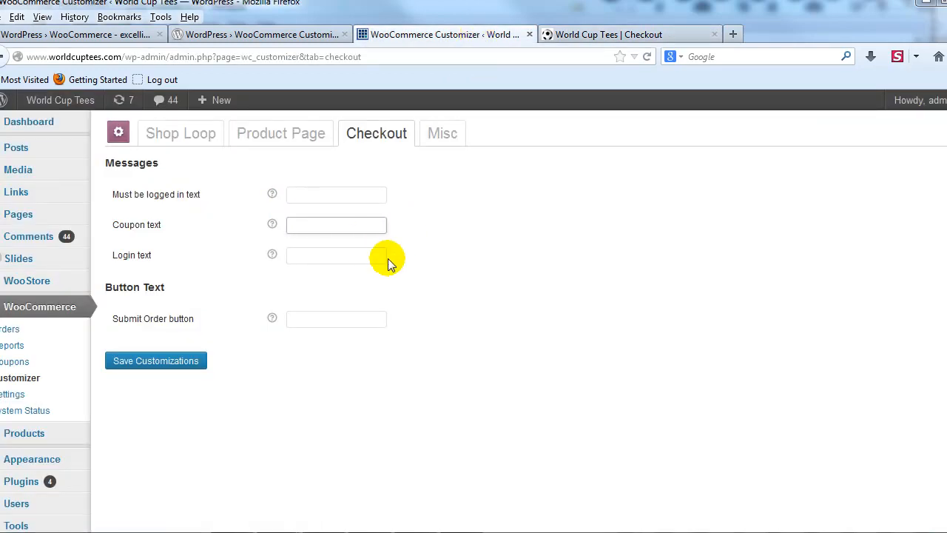
# Step: Set the Checkout coupon text to 'Want to Save Money?' and save the customizations
pyautogui.write('Want to S')
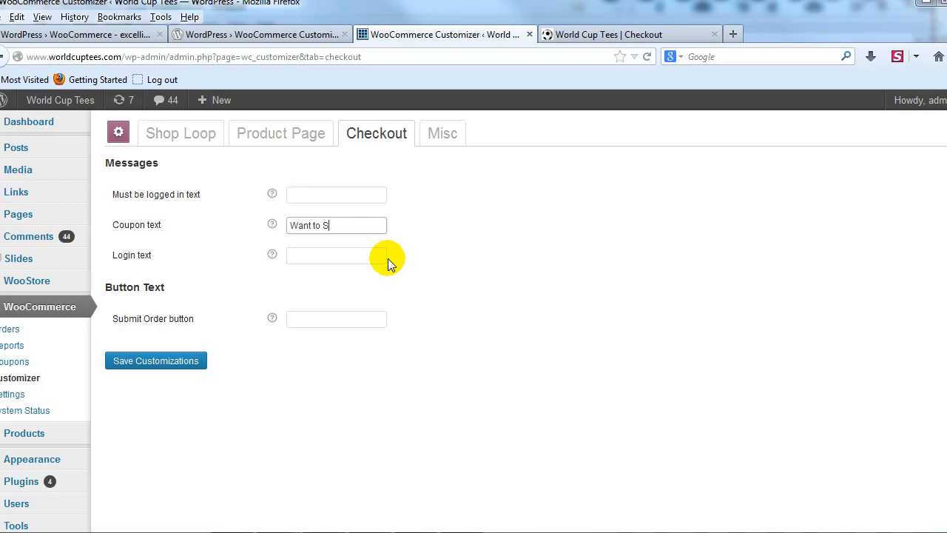
pyautogui.write('ave Money')
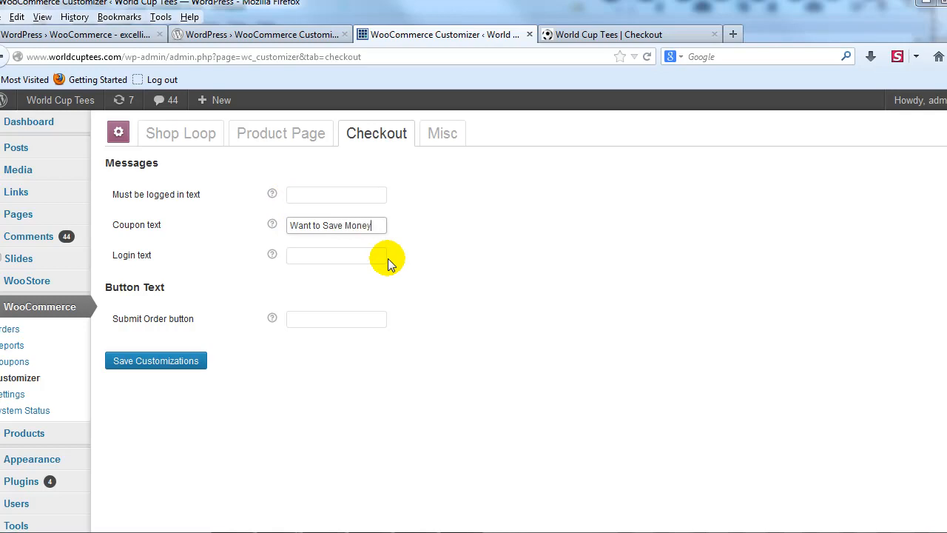
pyautogui.write('?')
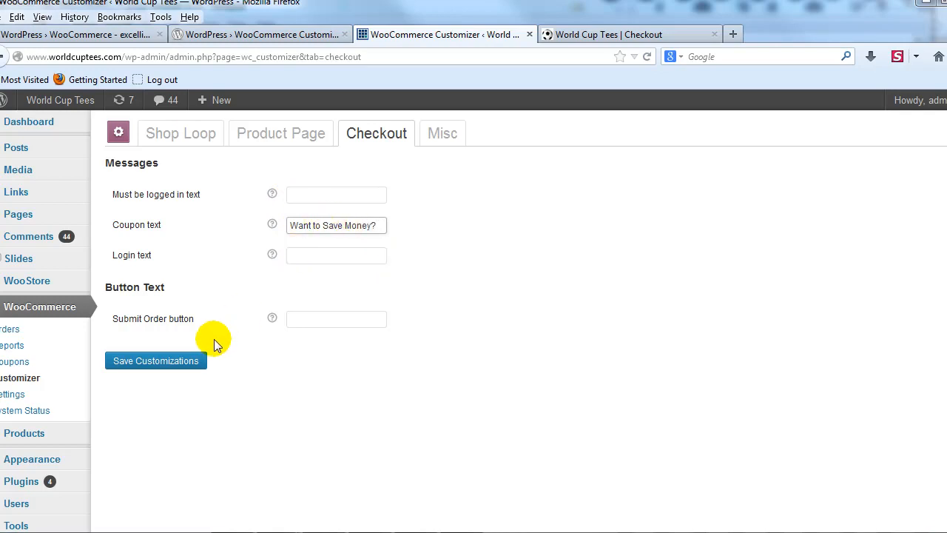
pyautogui.click(629, 34)
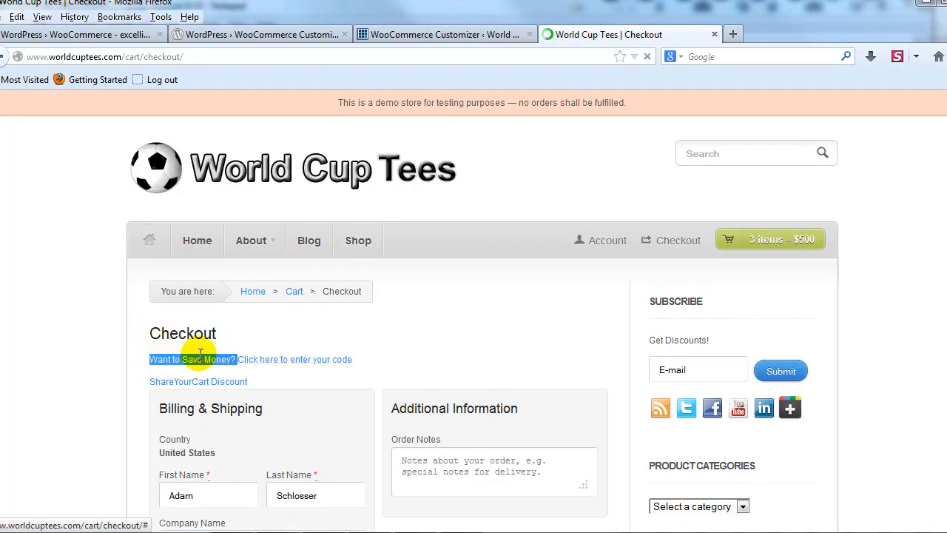
# Step: Return to the Customizer's Checkout settings confirming the saved 'Want to Save Money?' text
pyautogui.click(440, 34)
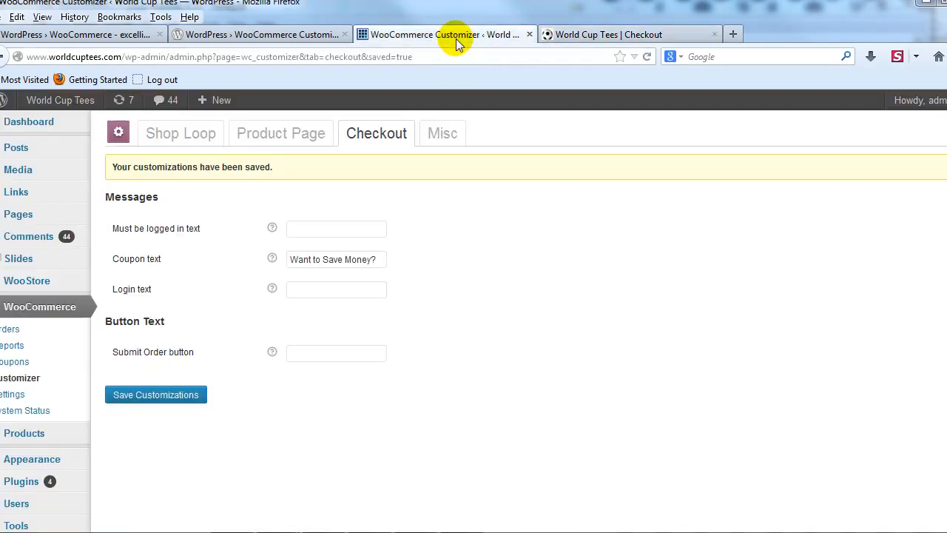
pyautogui.moveTo(454, 368)
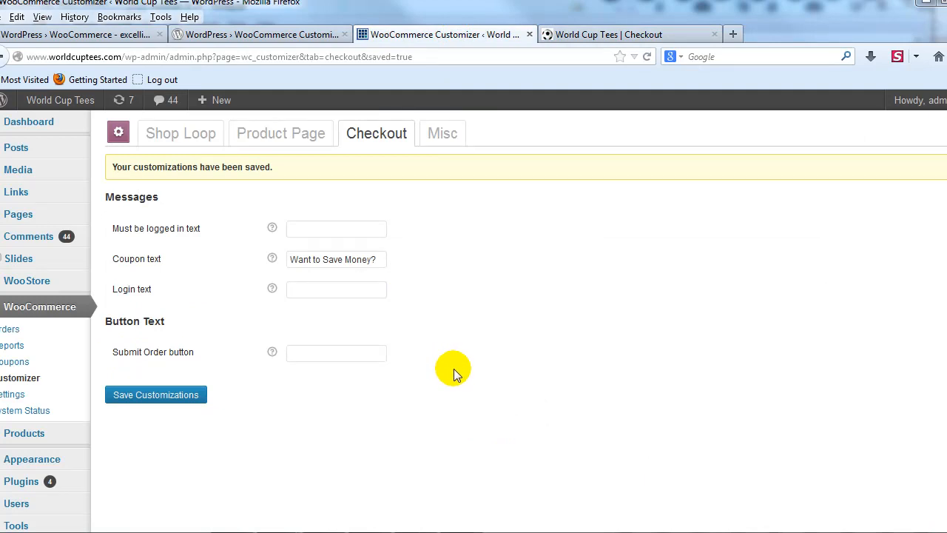
pyautogui.moveTo(414, 379)
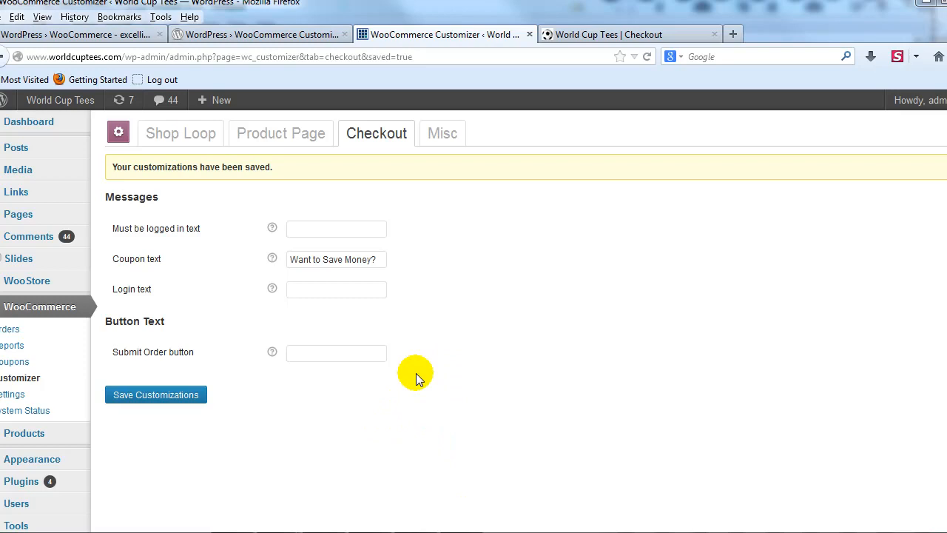
pyautogui.moveTo(411, 365)
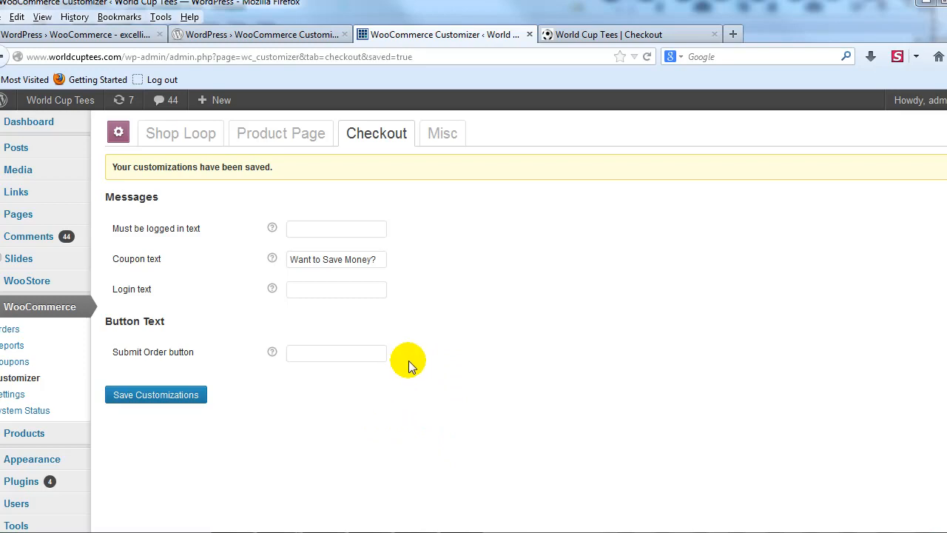
pyautogui.moveTo(407, 346)
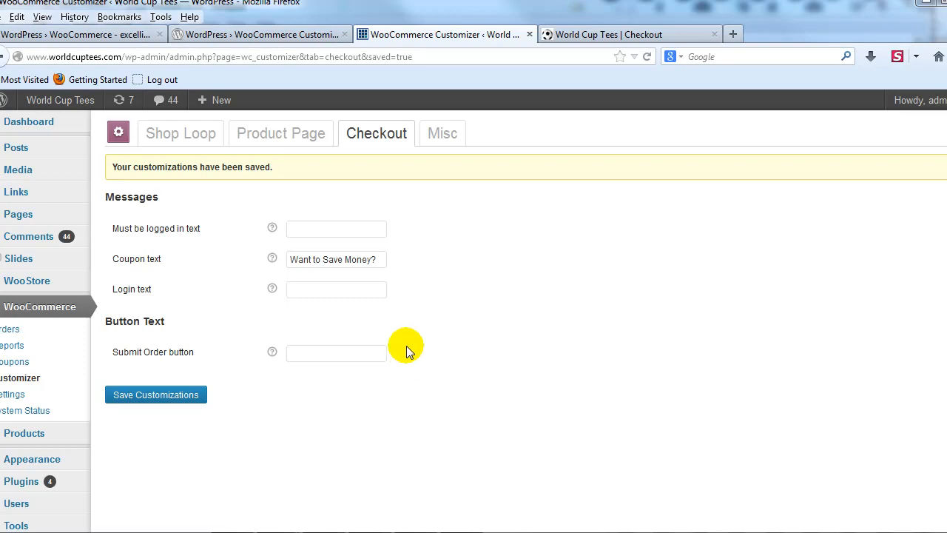
pyautogui.moveTo(459, 364)
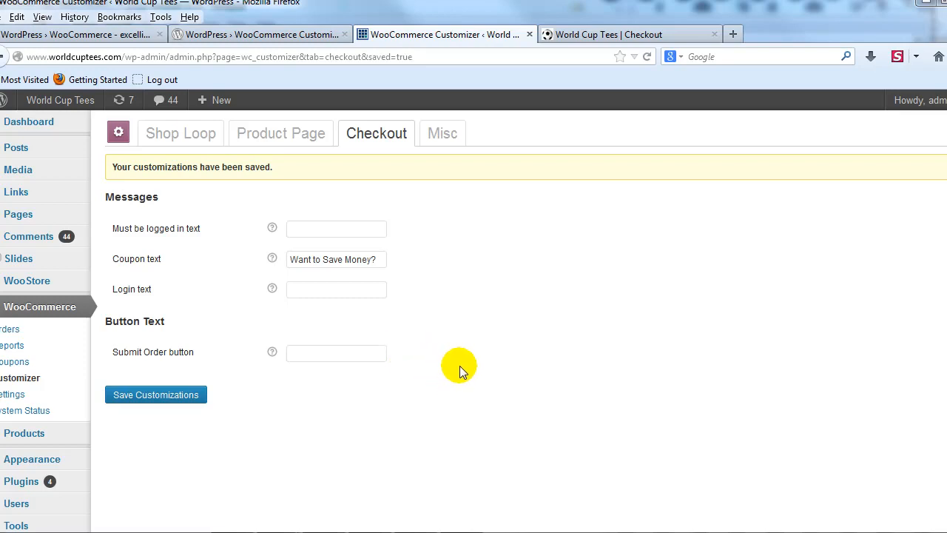
pyautogui.moveTo(560, 298)
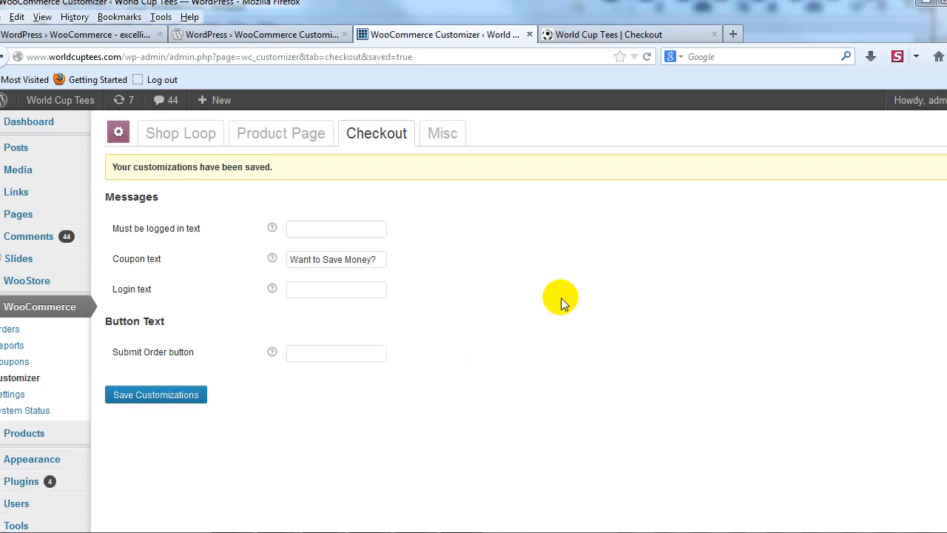
pyautogui.moveTo(541, 384)
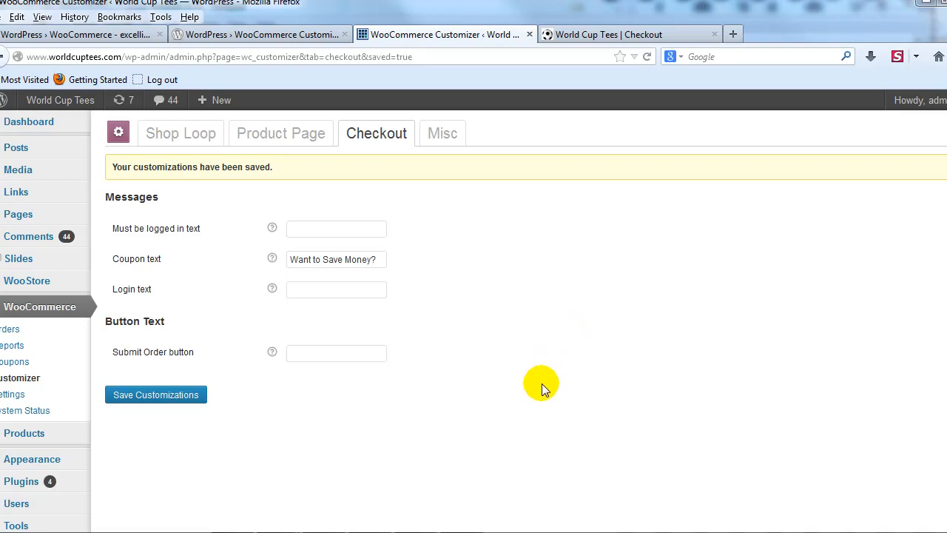
pyautogui.moveTo(495, 391)
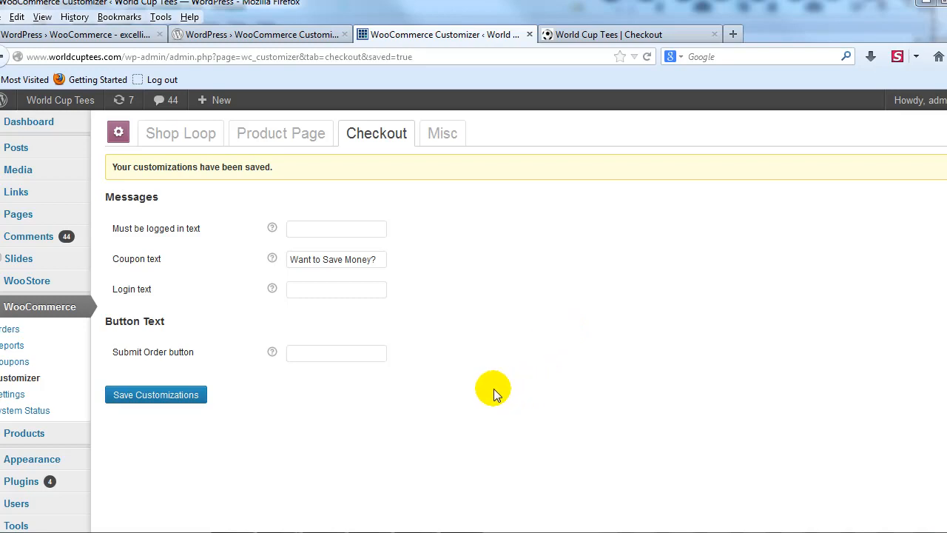
pyautogui.moveTo(487, 239)
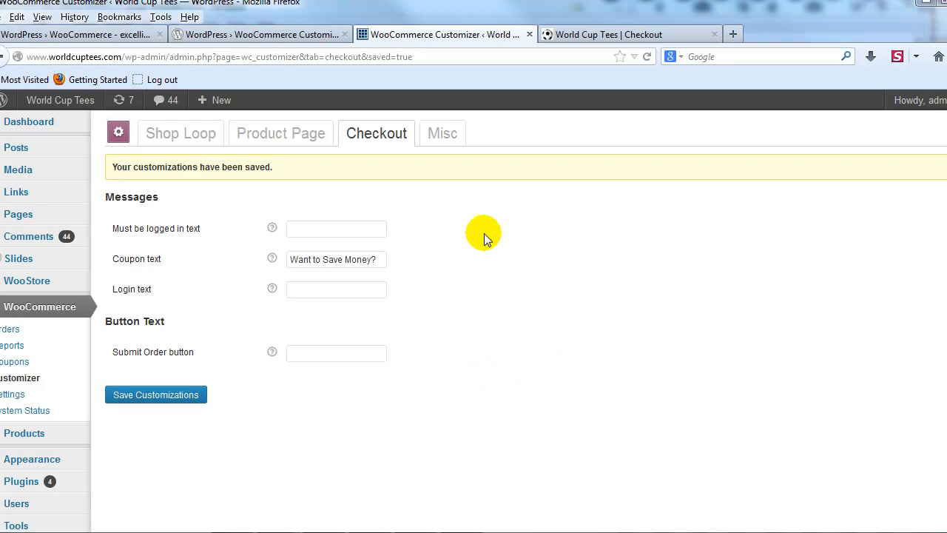
pyautogui.moveTo(281, 133)
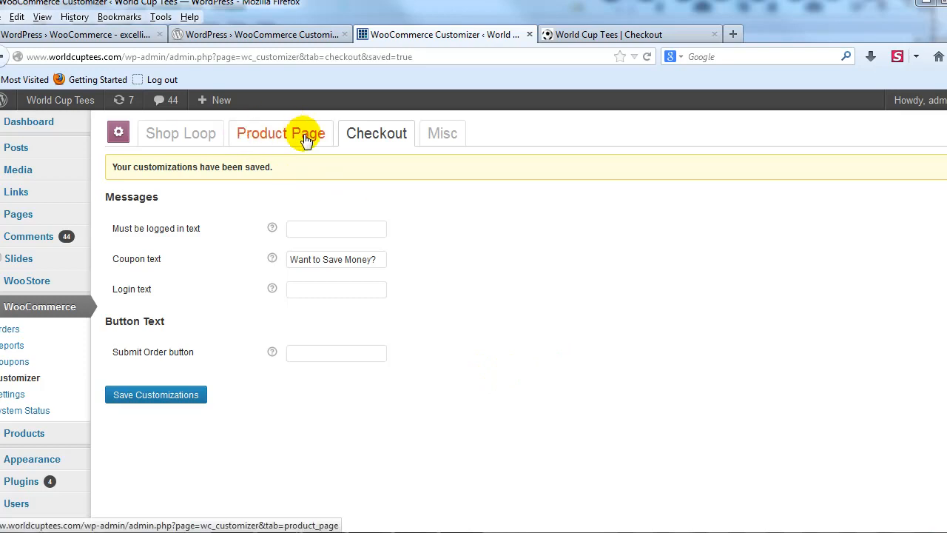
pyautogui.moveTo(452, 282)
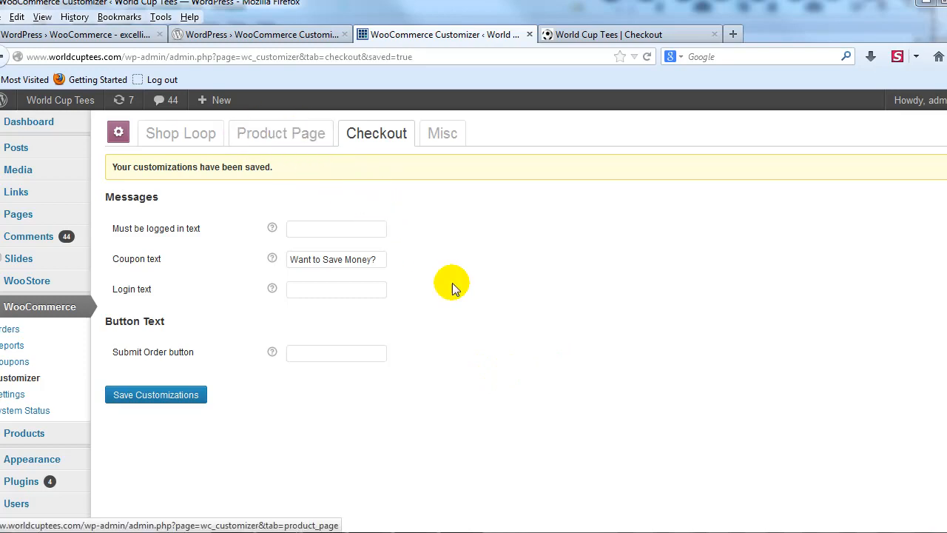
pyautogui.moveTo(281, 133)
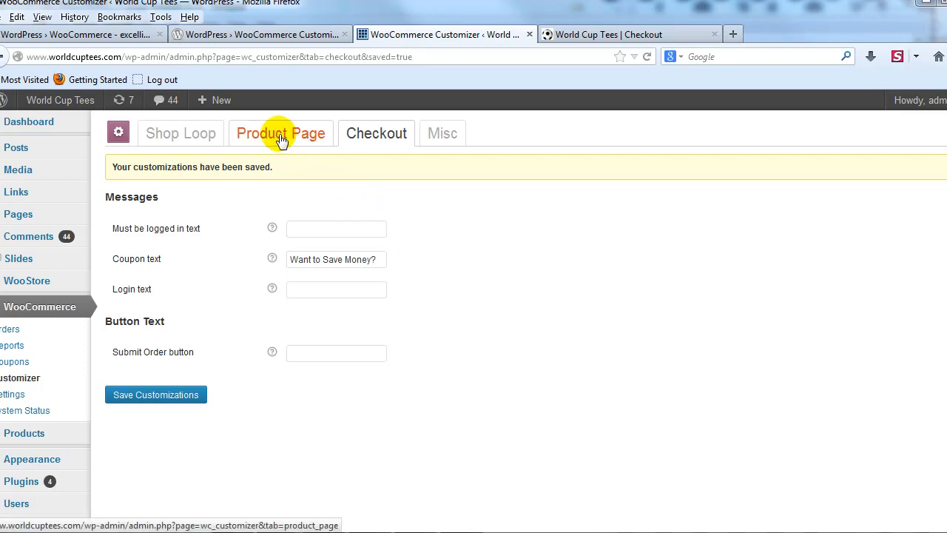
pyautogui.moveTo(603, 302)
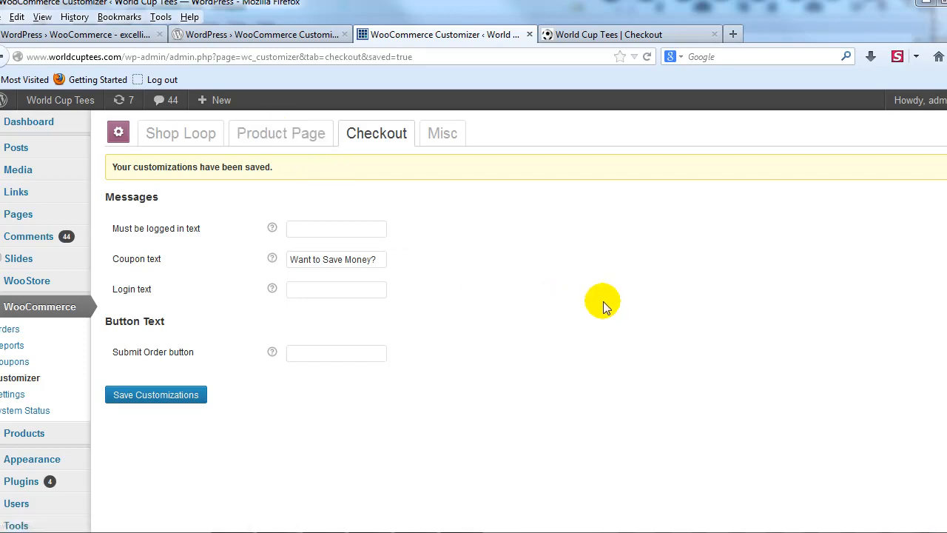
pyautogui.moveTo(940, 319)
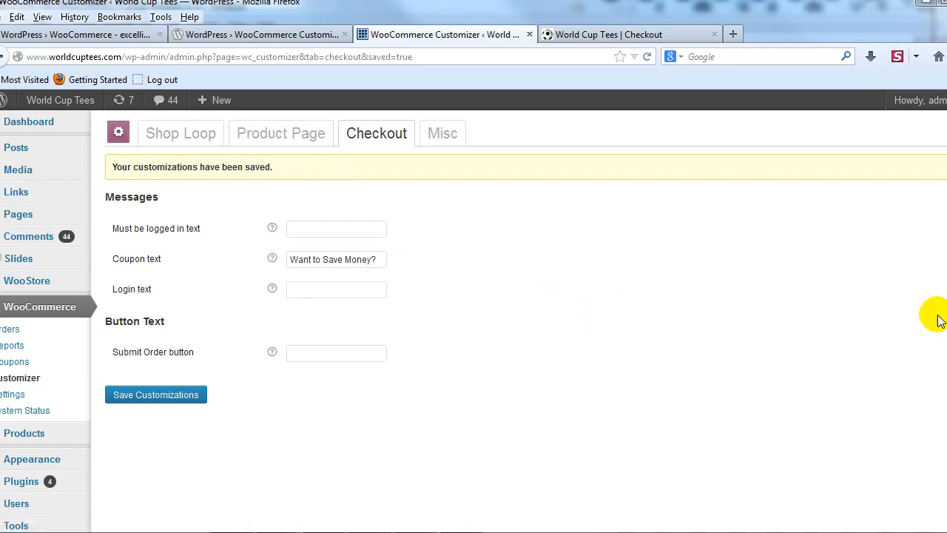